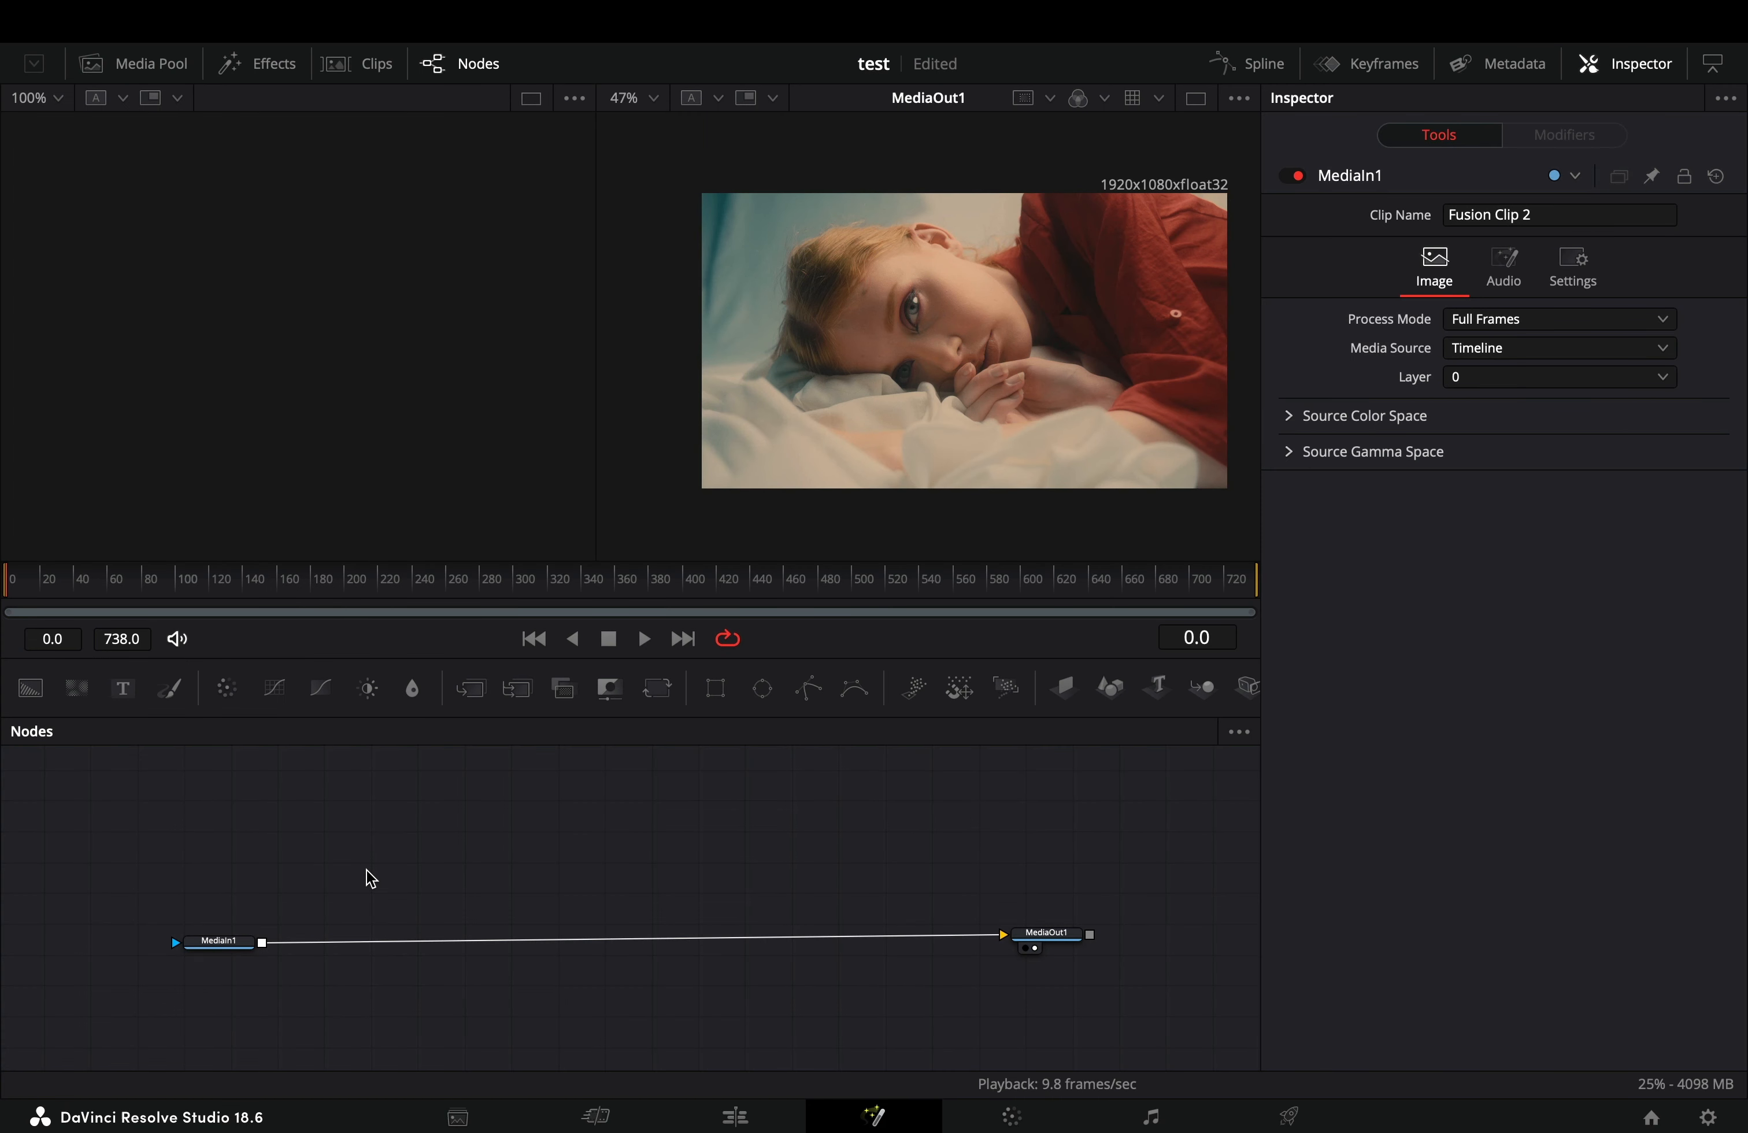
pyautogui.moveTo(761, 694)
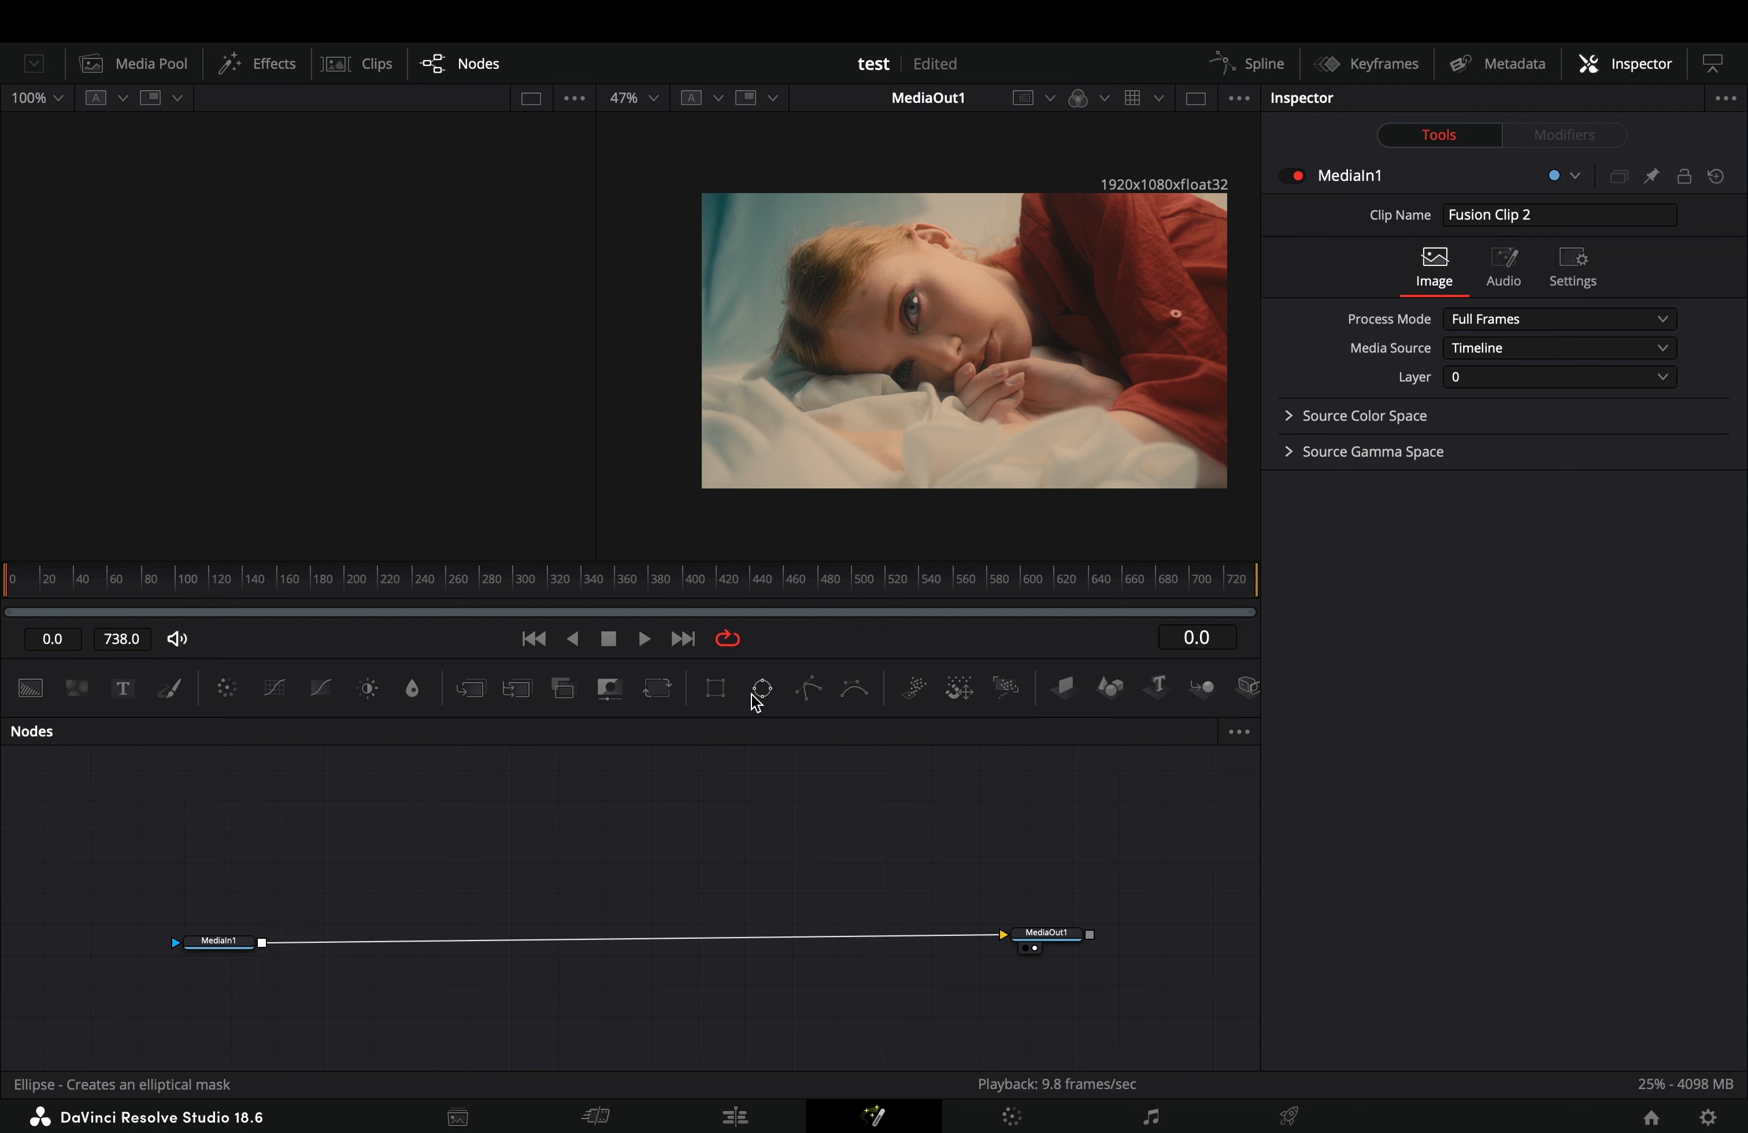
# - Add an Ellipse mask, soften its edge, pull the border width in, and invert it
pyautogui.click(760, 688)
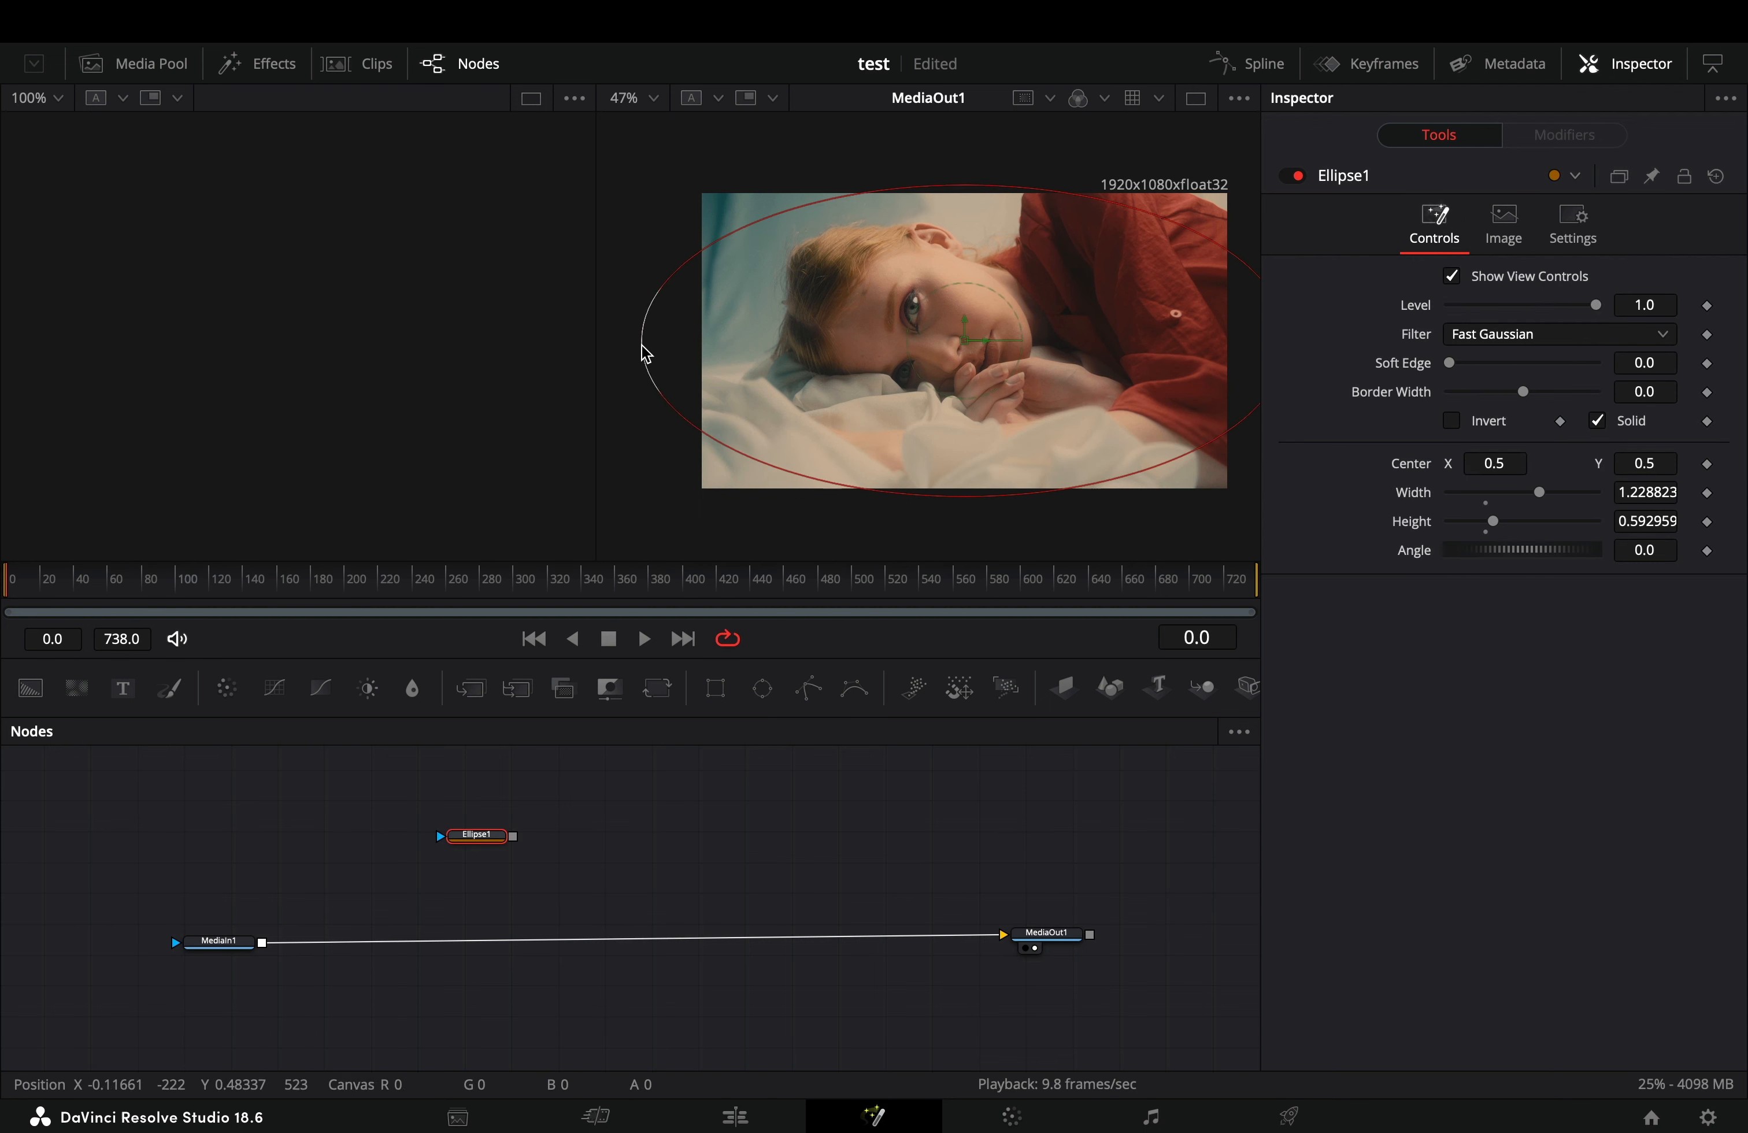
pyautogui.moveTo(1449, 362); pyautogui.dragTo(1474, 330)
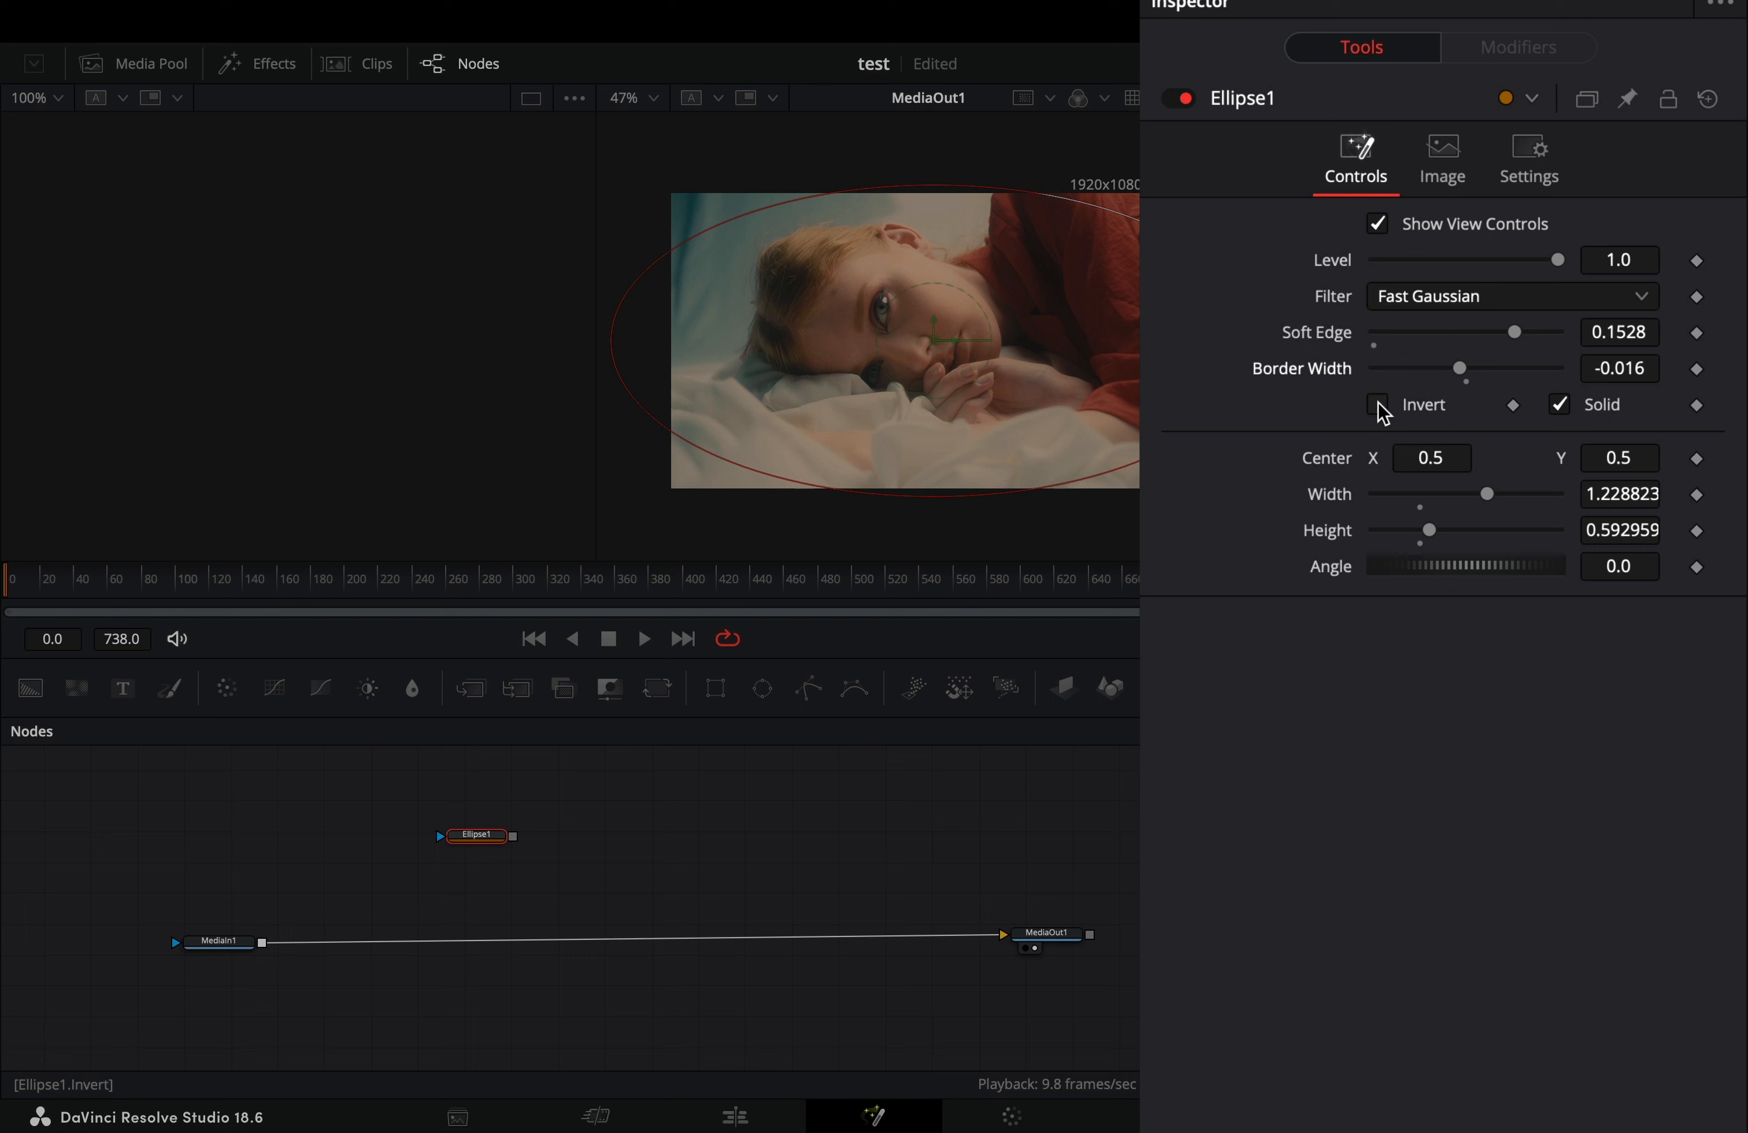
pyautogui.click(1376, 405)
pyautogui.write('3')
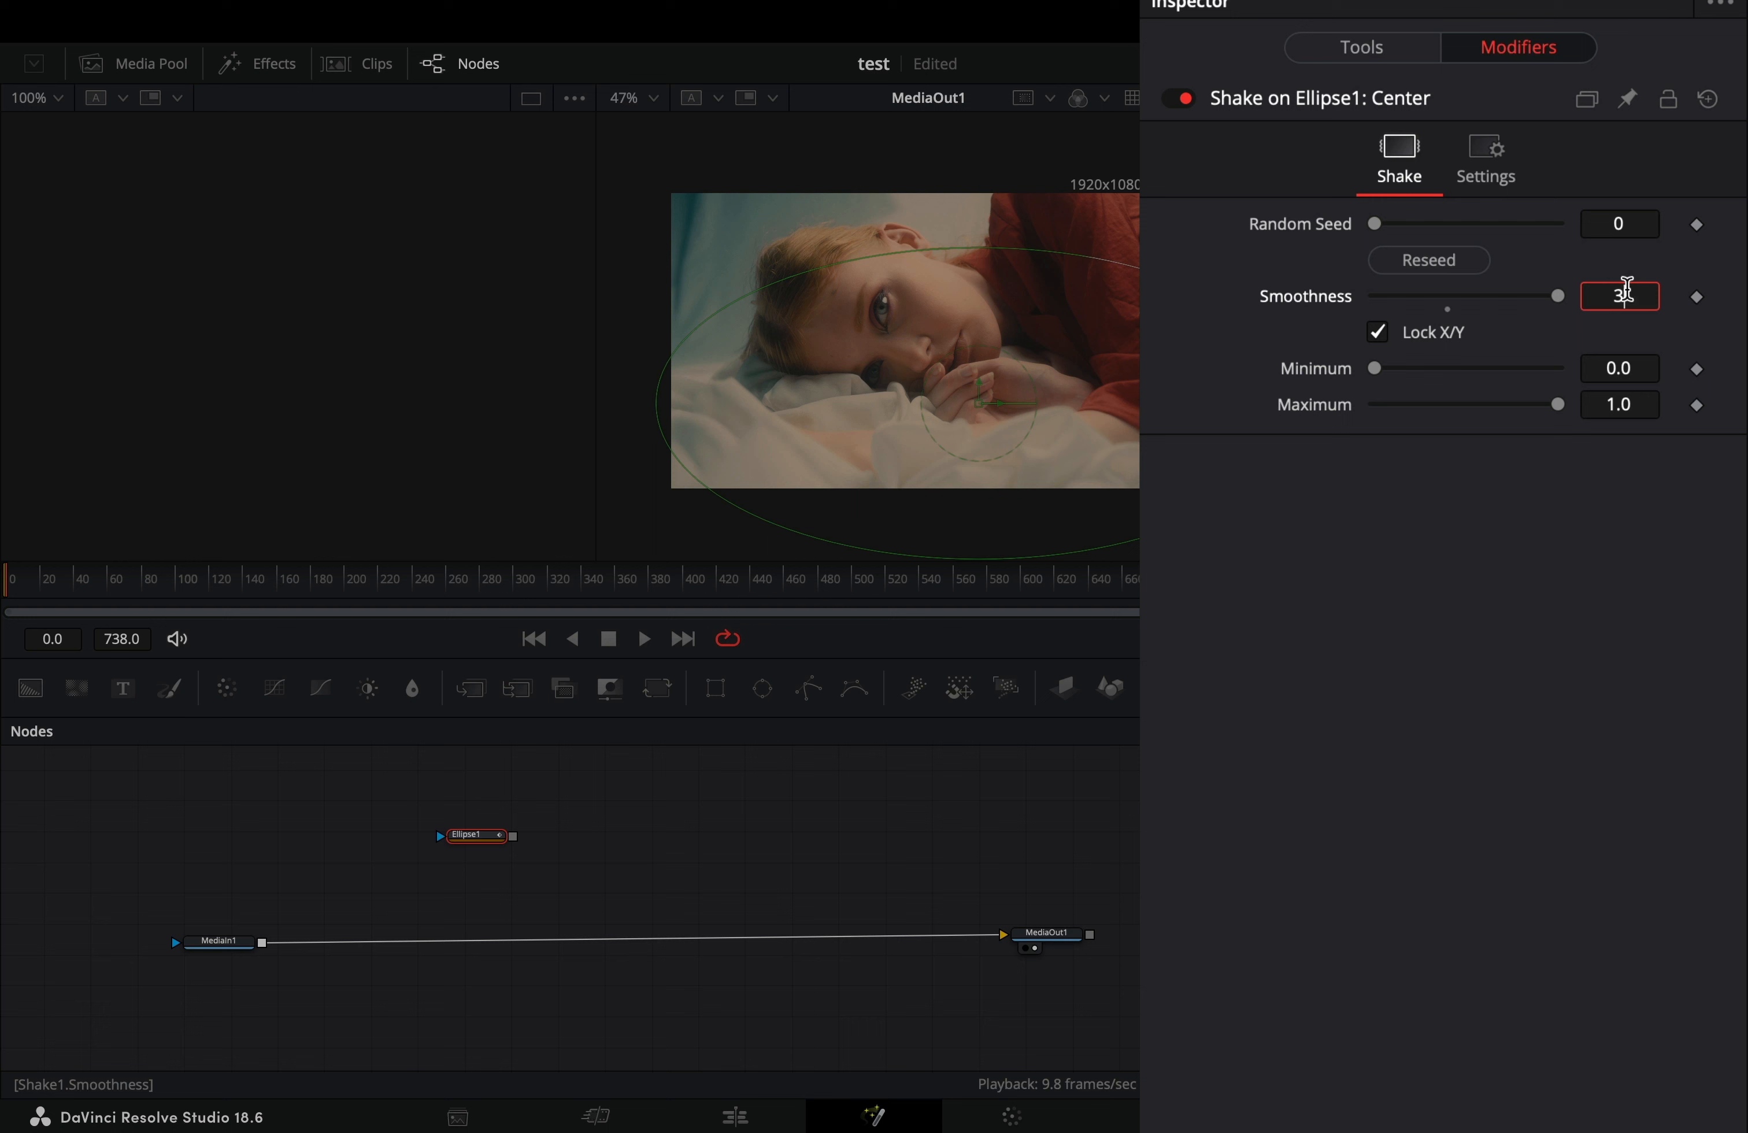
# - Shake the ellipse centre with smoothness 30, minimum 0.2 and maximum 0.8
pyautogui.click(1620, 368)
pyautogui.write('0.2')
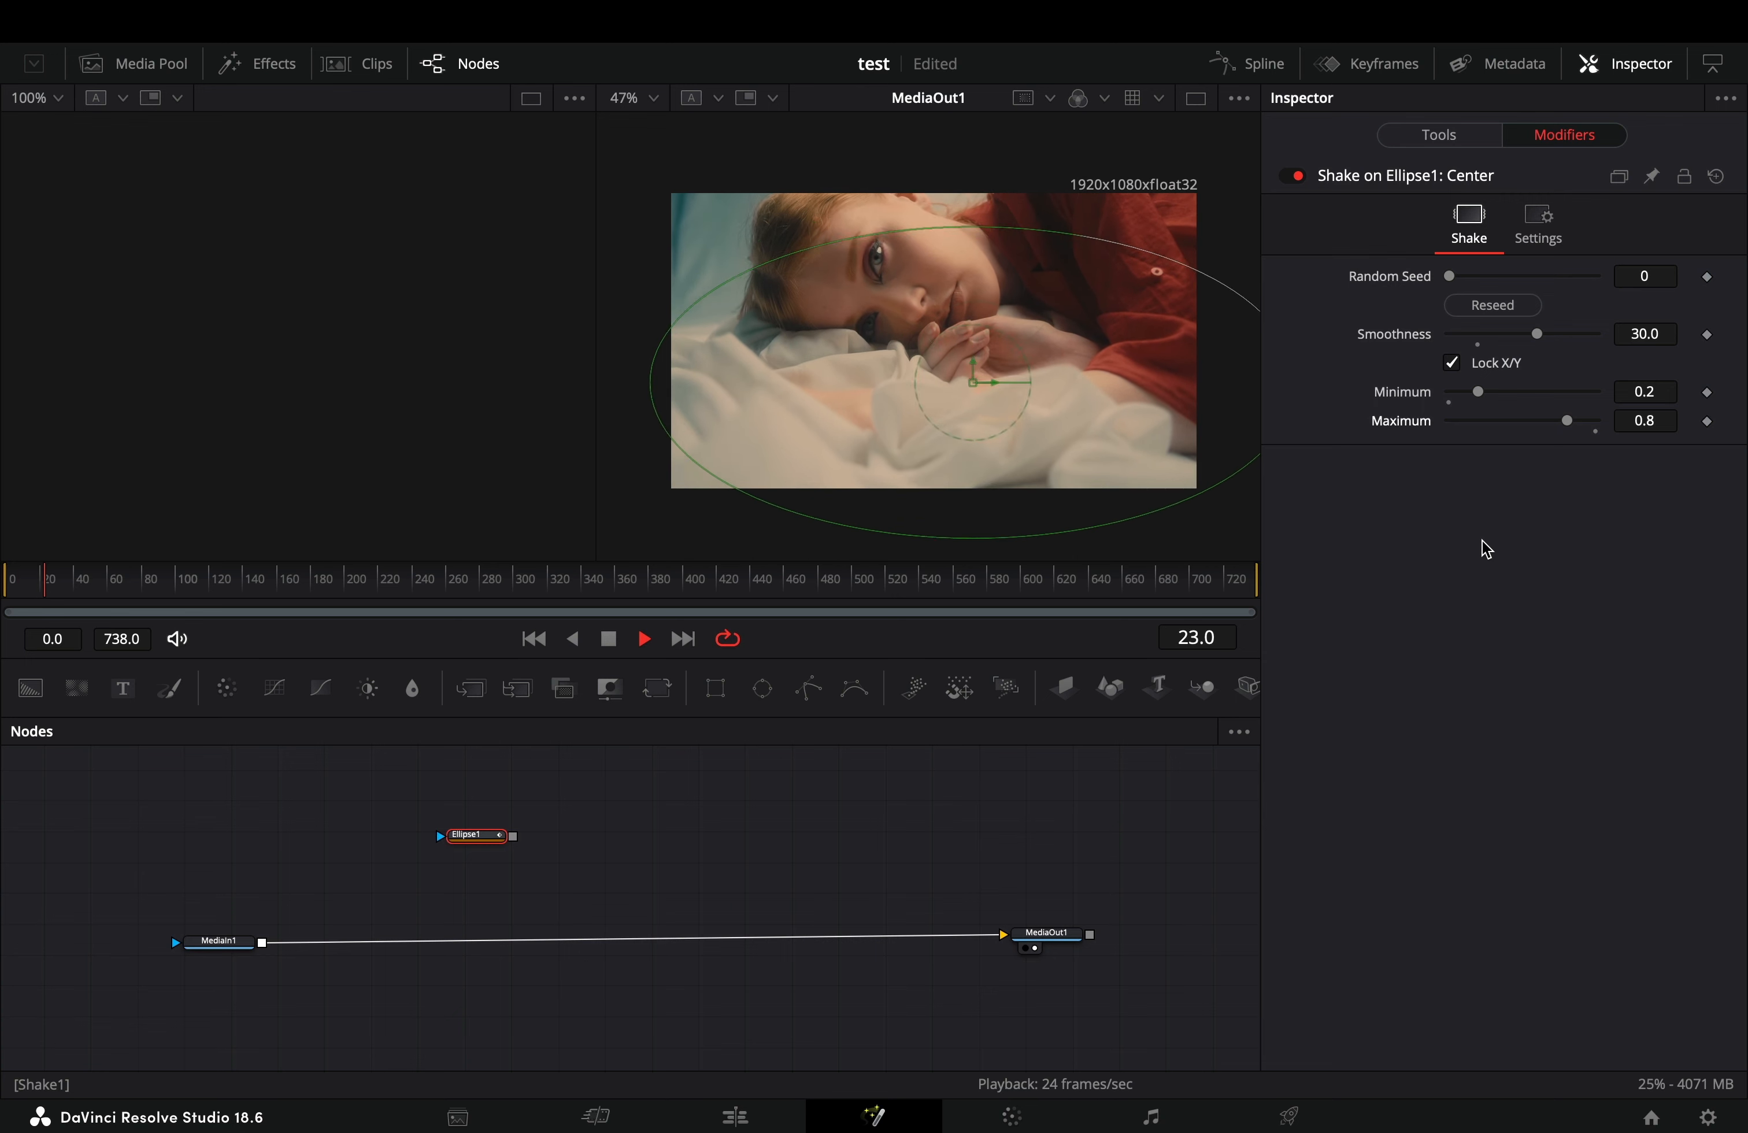
pyautogui.click(218, 942)
pyautogui.write('lens')
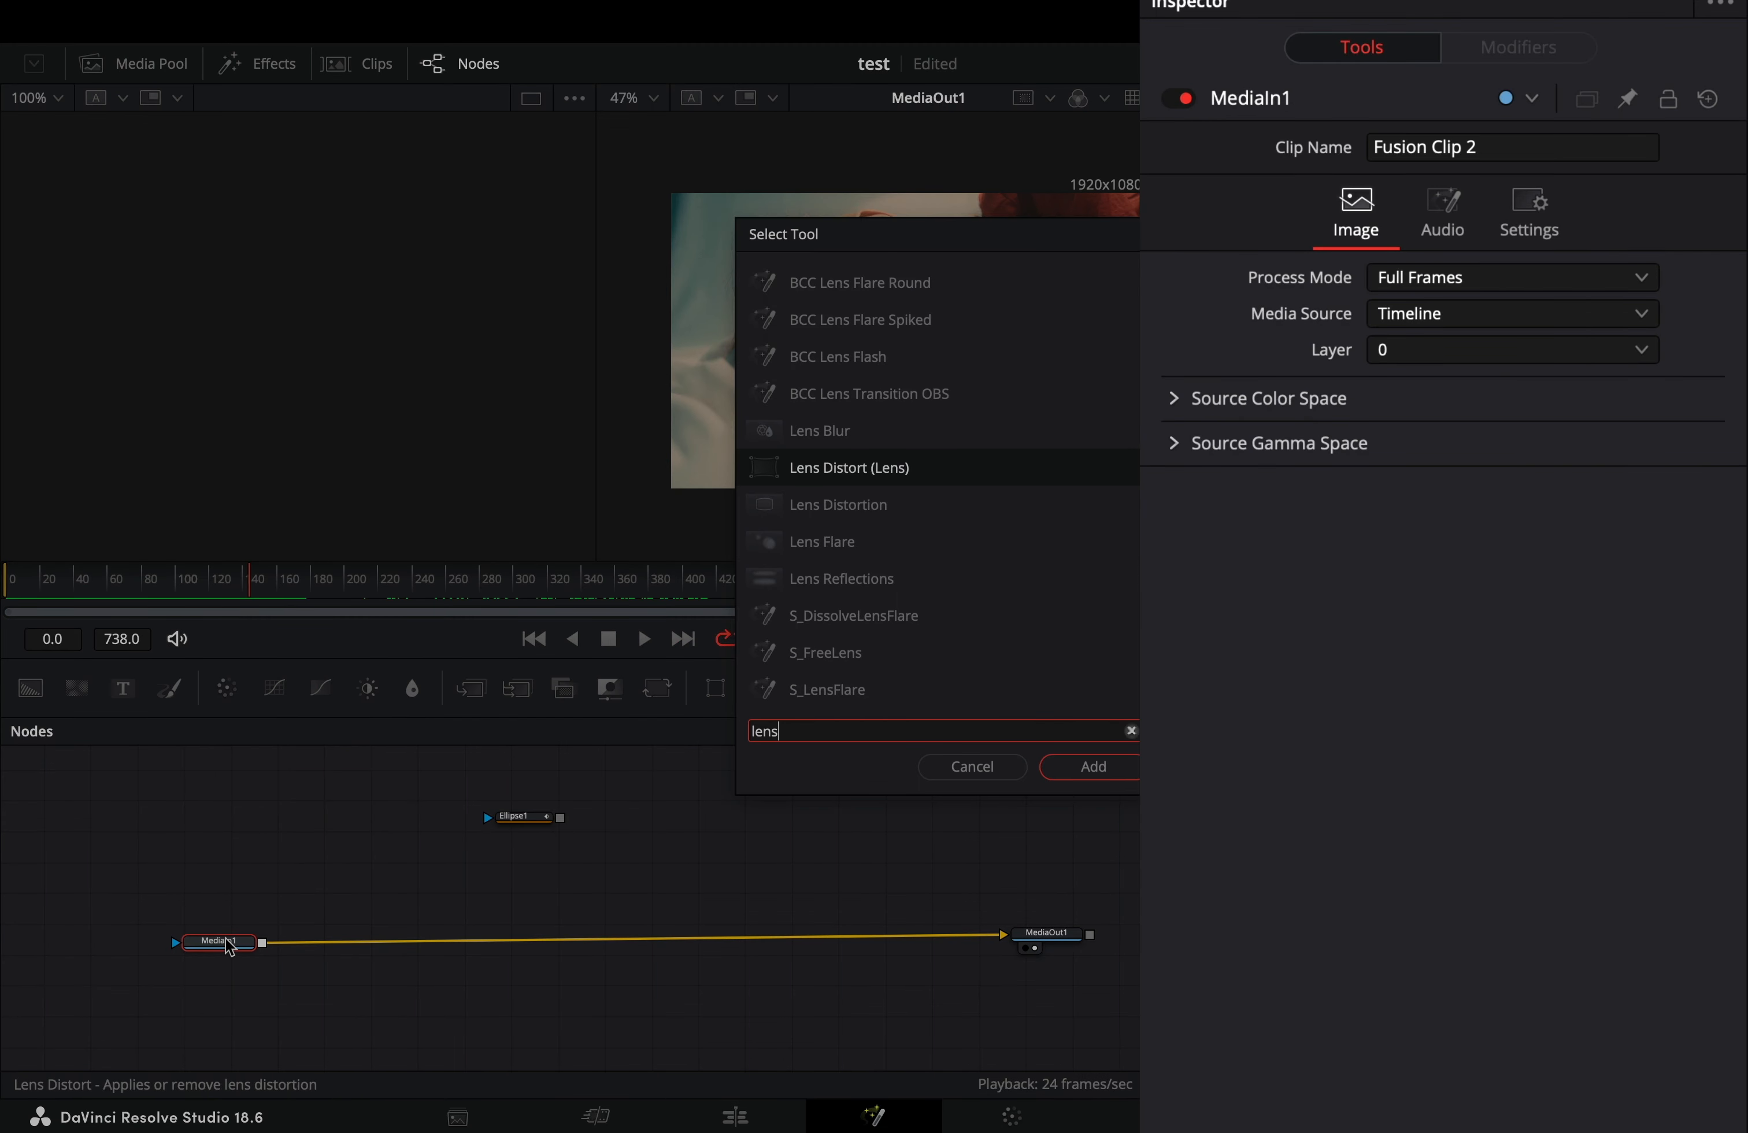
# - Add a masked Lens Distortion after MediaIn1 at 0.51 with replicated edges
pyautogui.click(1092, 766)
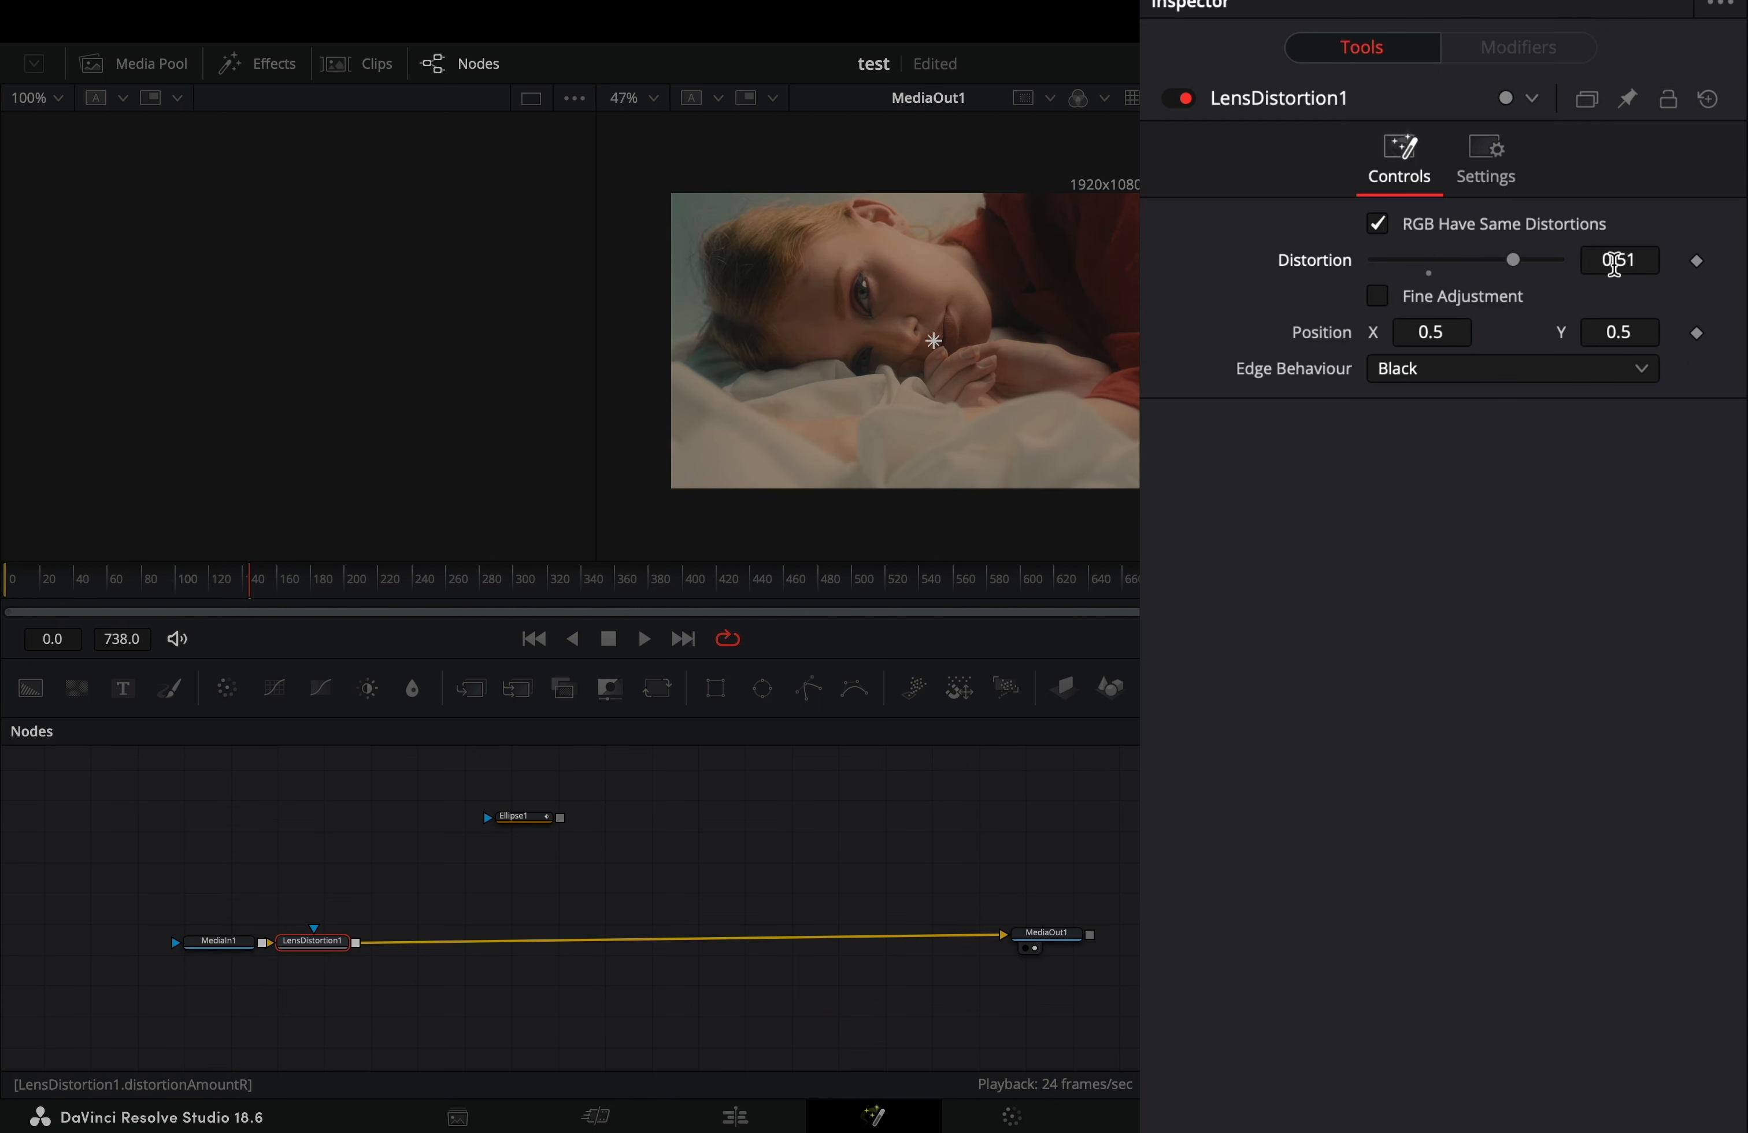
pyautogui.click(1513, 369)
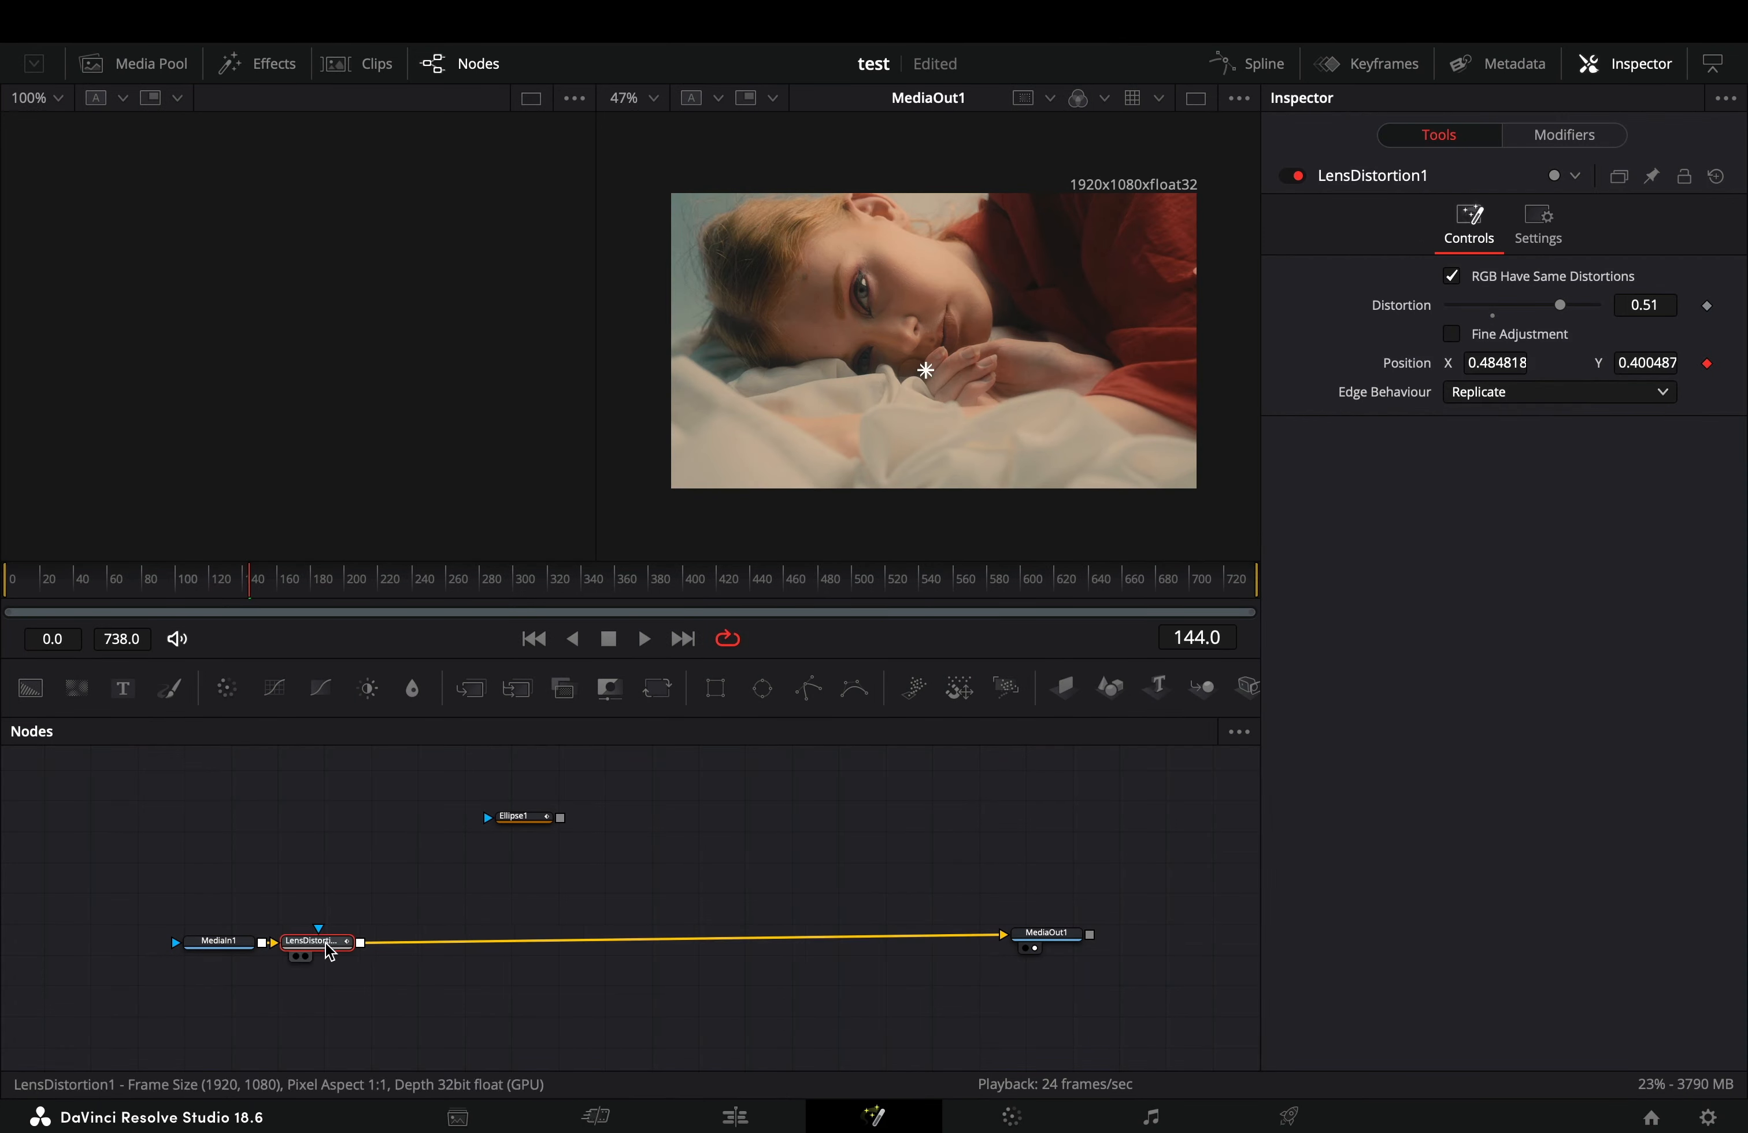
pyautogui.write('glo')
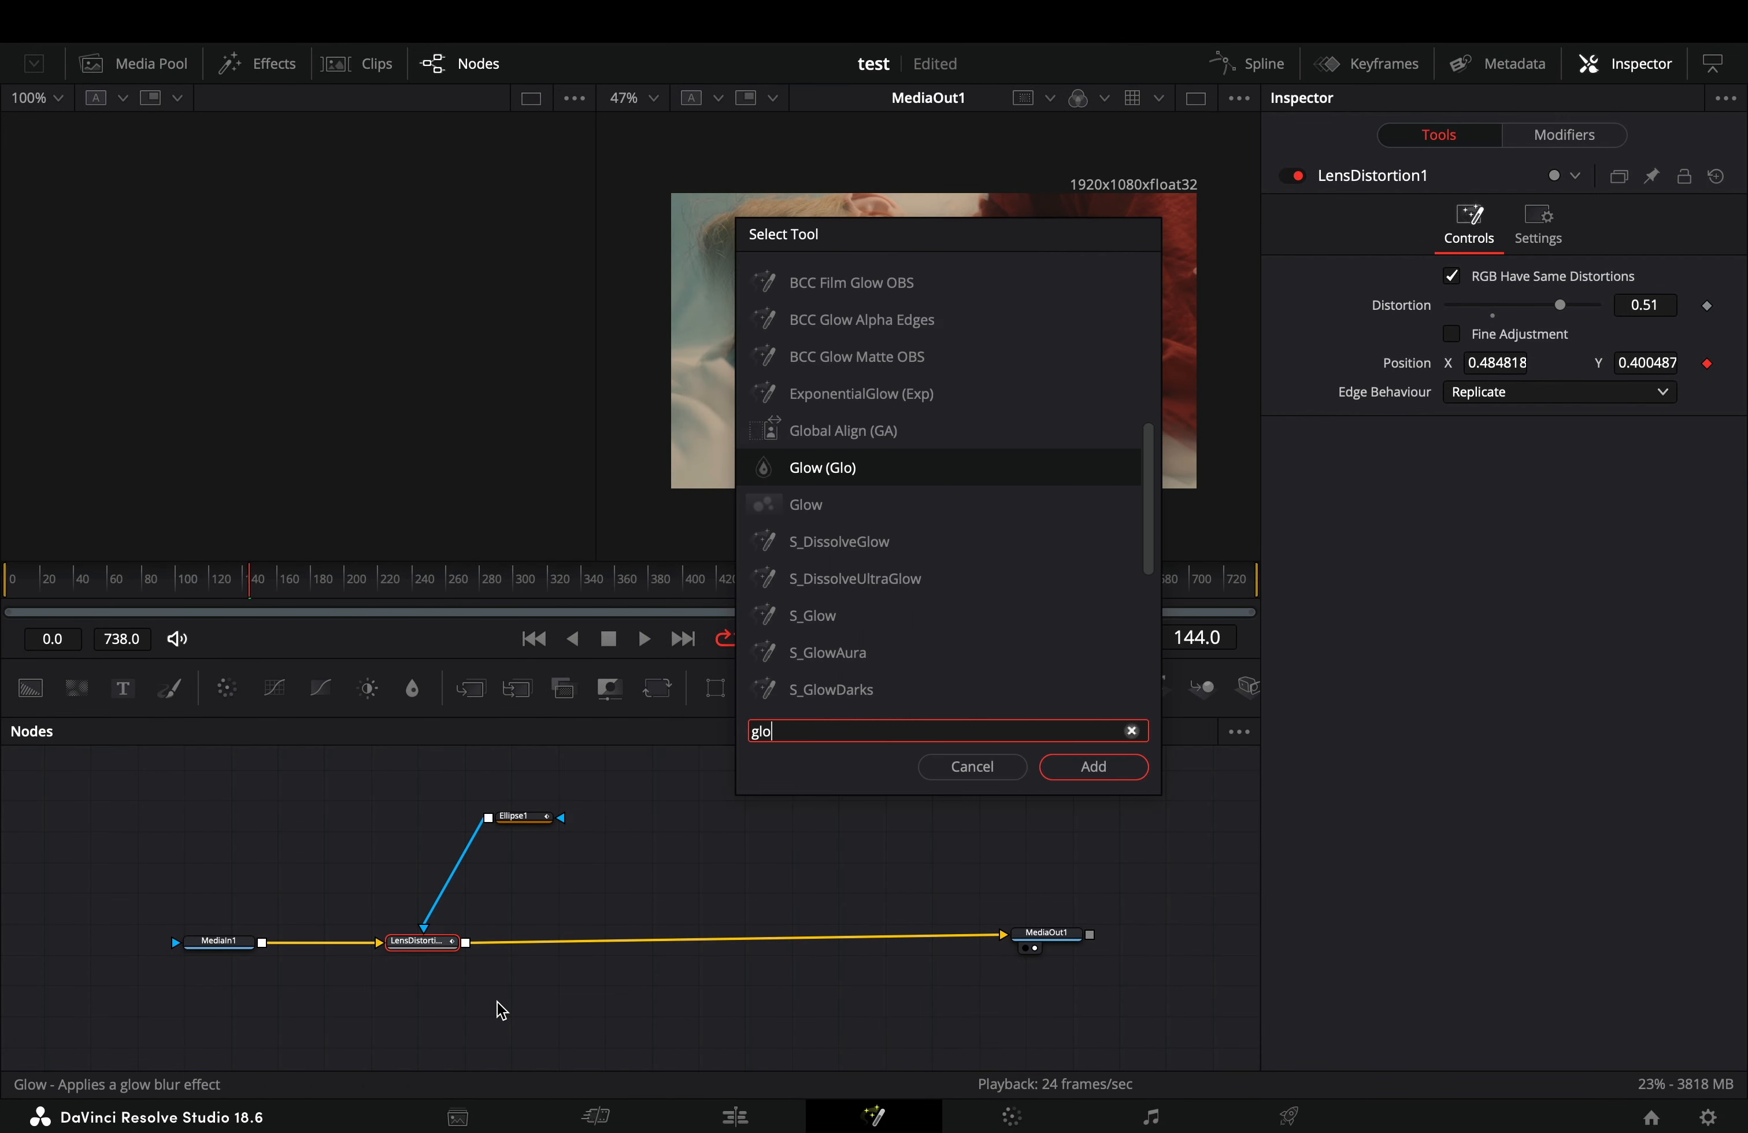
# - Add Glow and Prism Blur after the distortion, each masked by the ellipse
pyautogui.click(1093, 767)
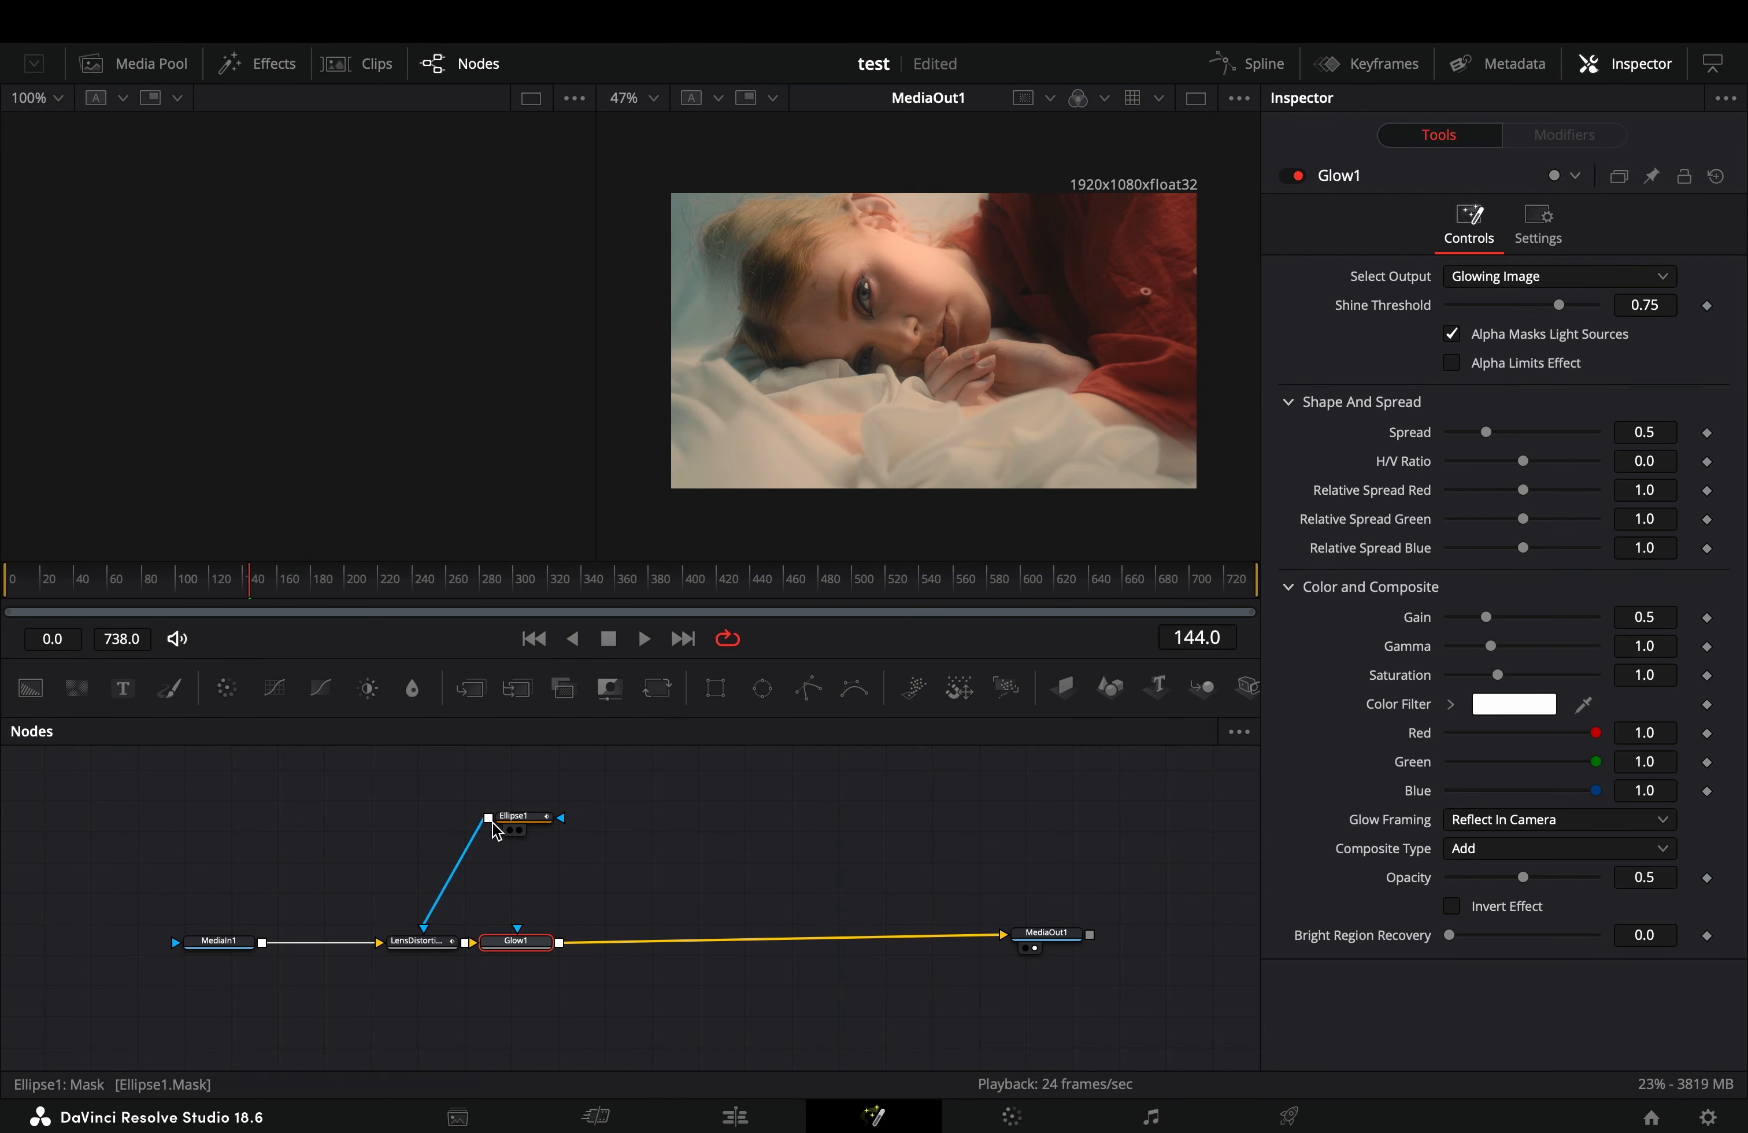
pyautogui.moveTo(1562, 304); pyautogui.dragTo(1469, 304)
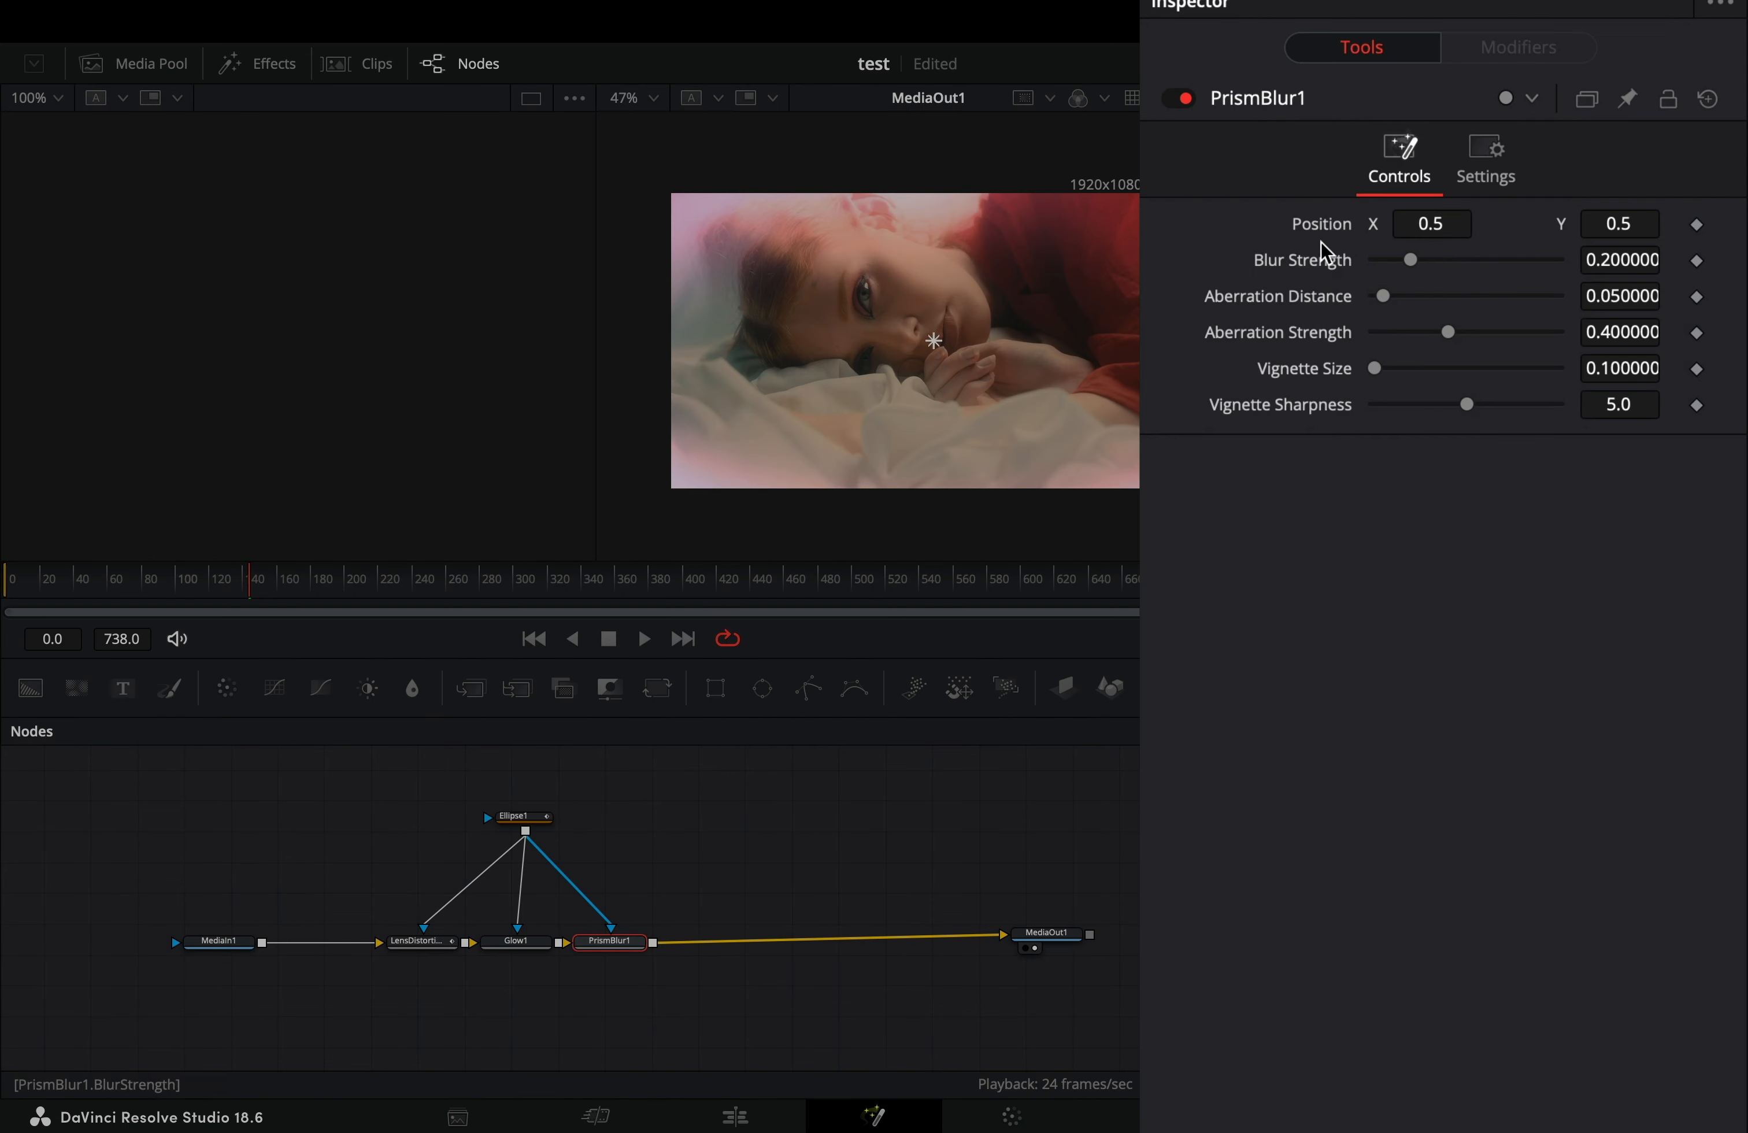
pyautogui.rightClick(1322, 237)
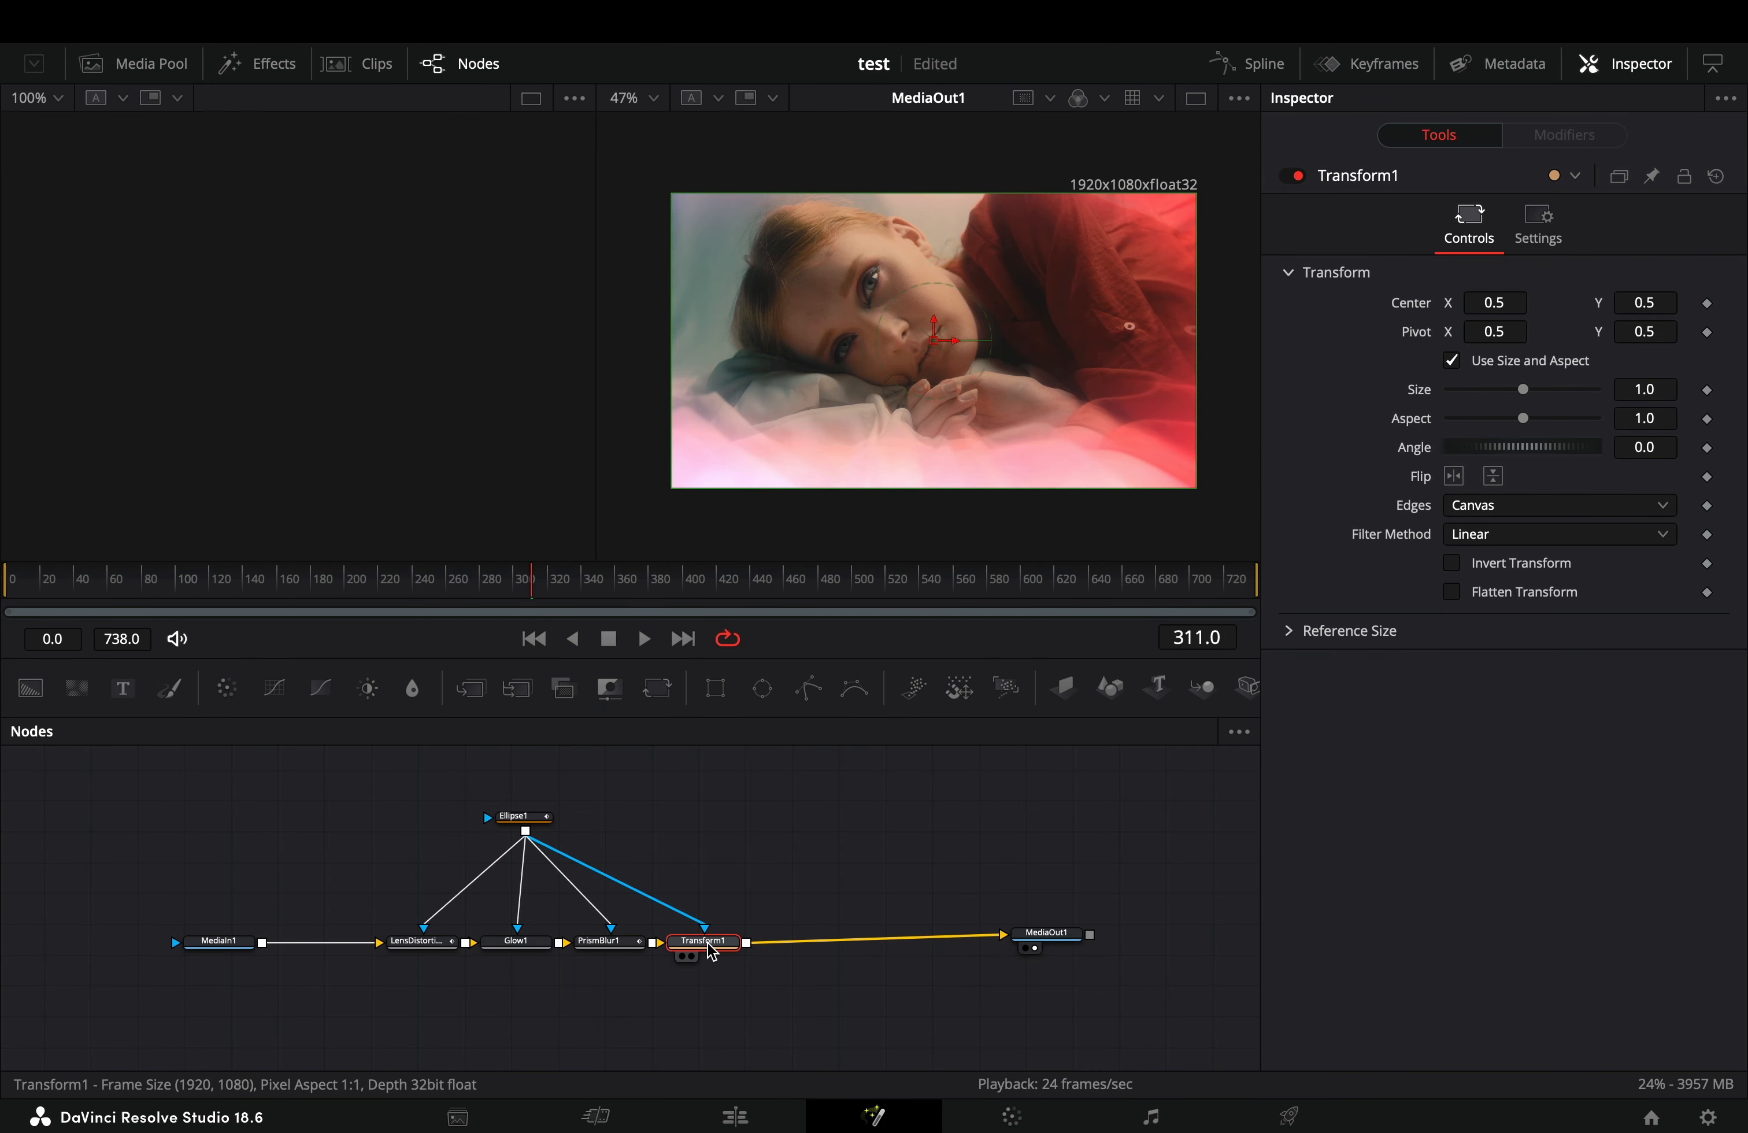
# - Set the Transform's edges to Mirror and shake its centre within an adjusted range
pyautogui.click(1560, 505)
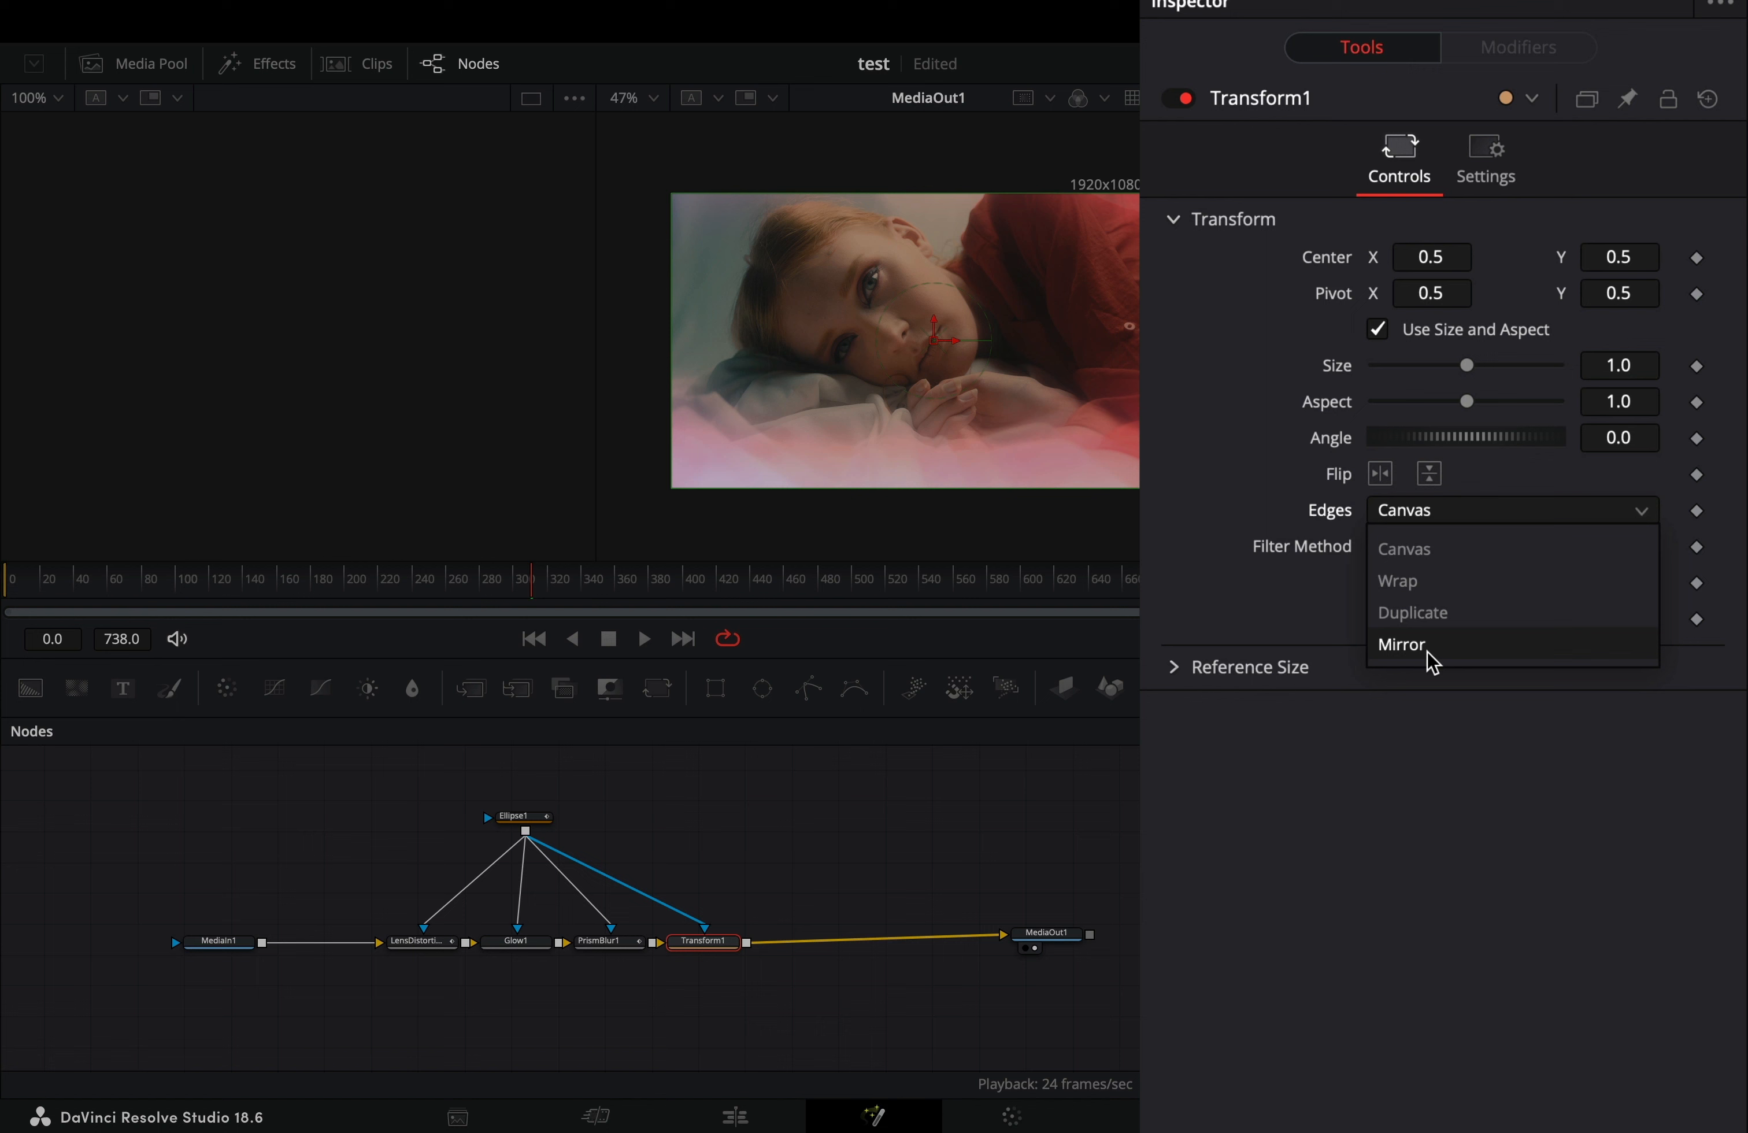
pyautogui.rightClick(1431, 257)
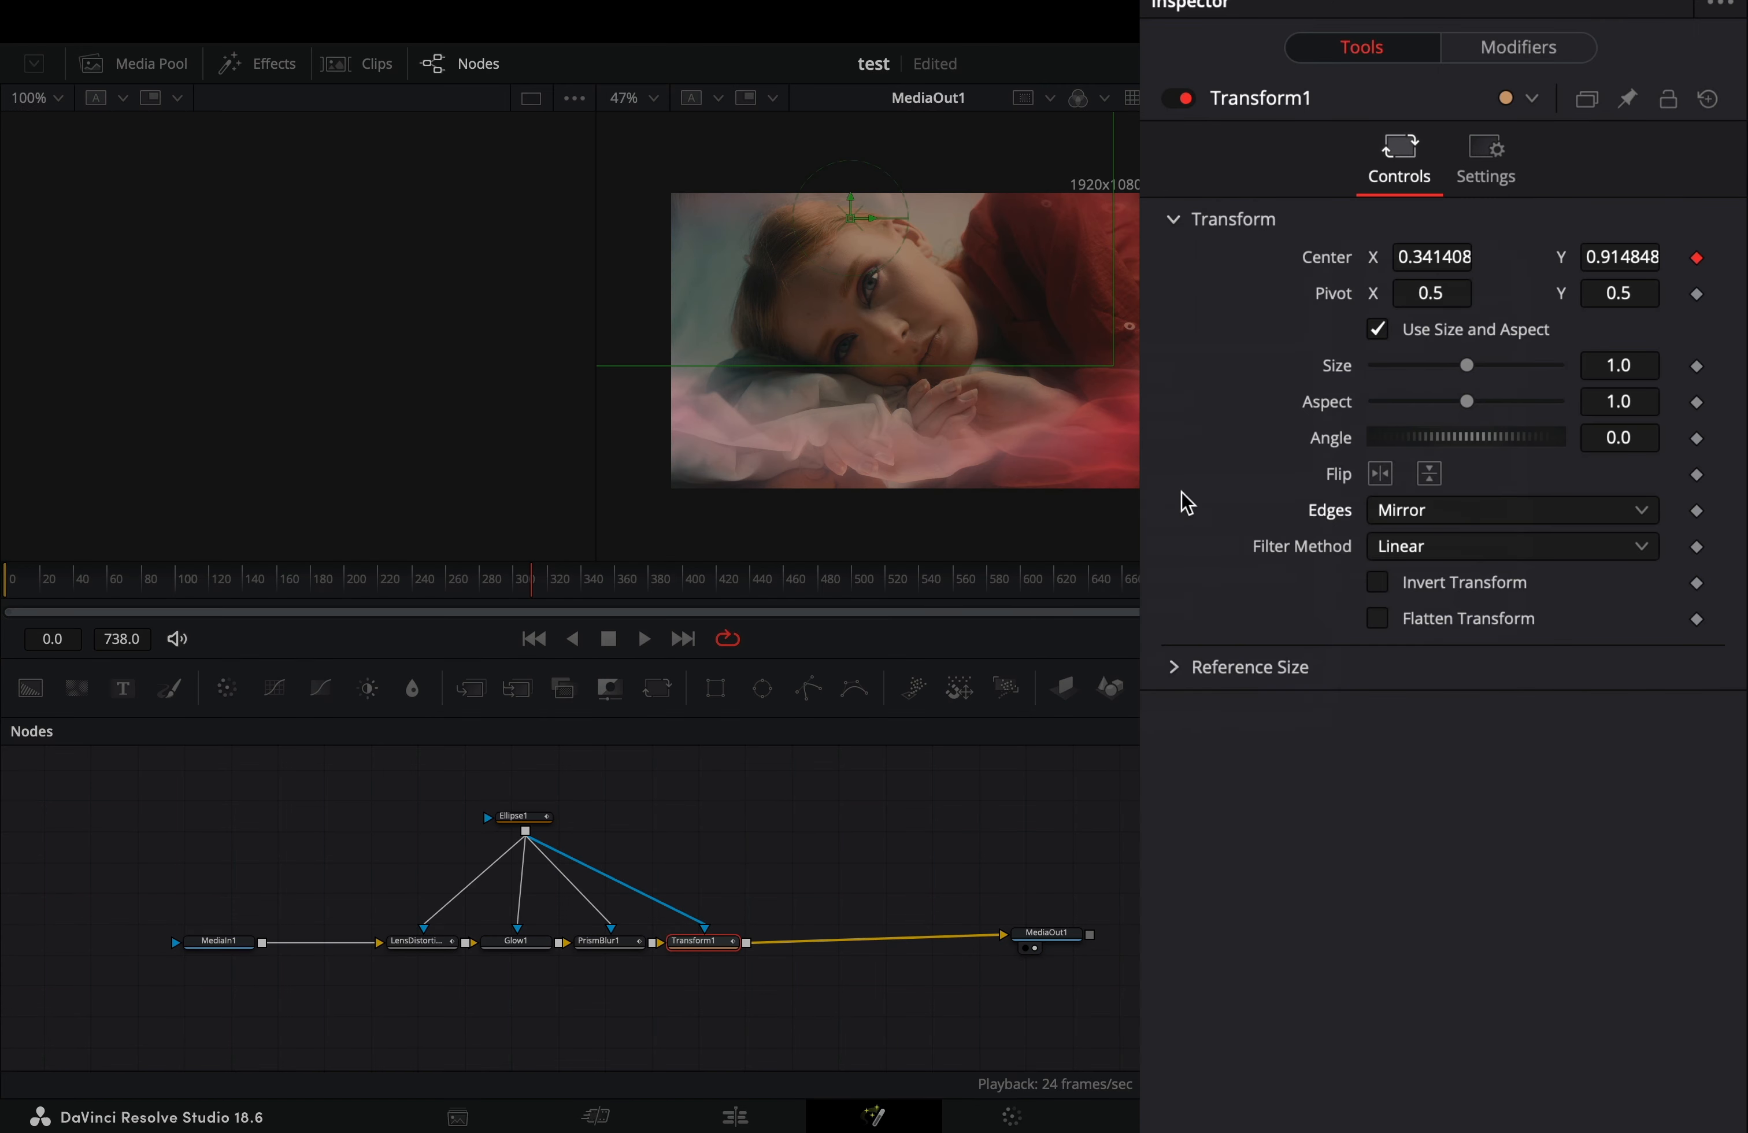
pyautogui.click(1518, 48)
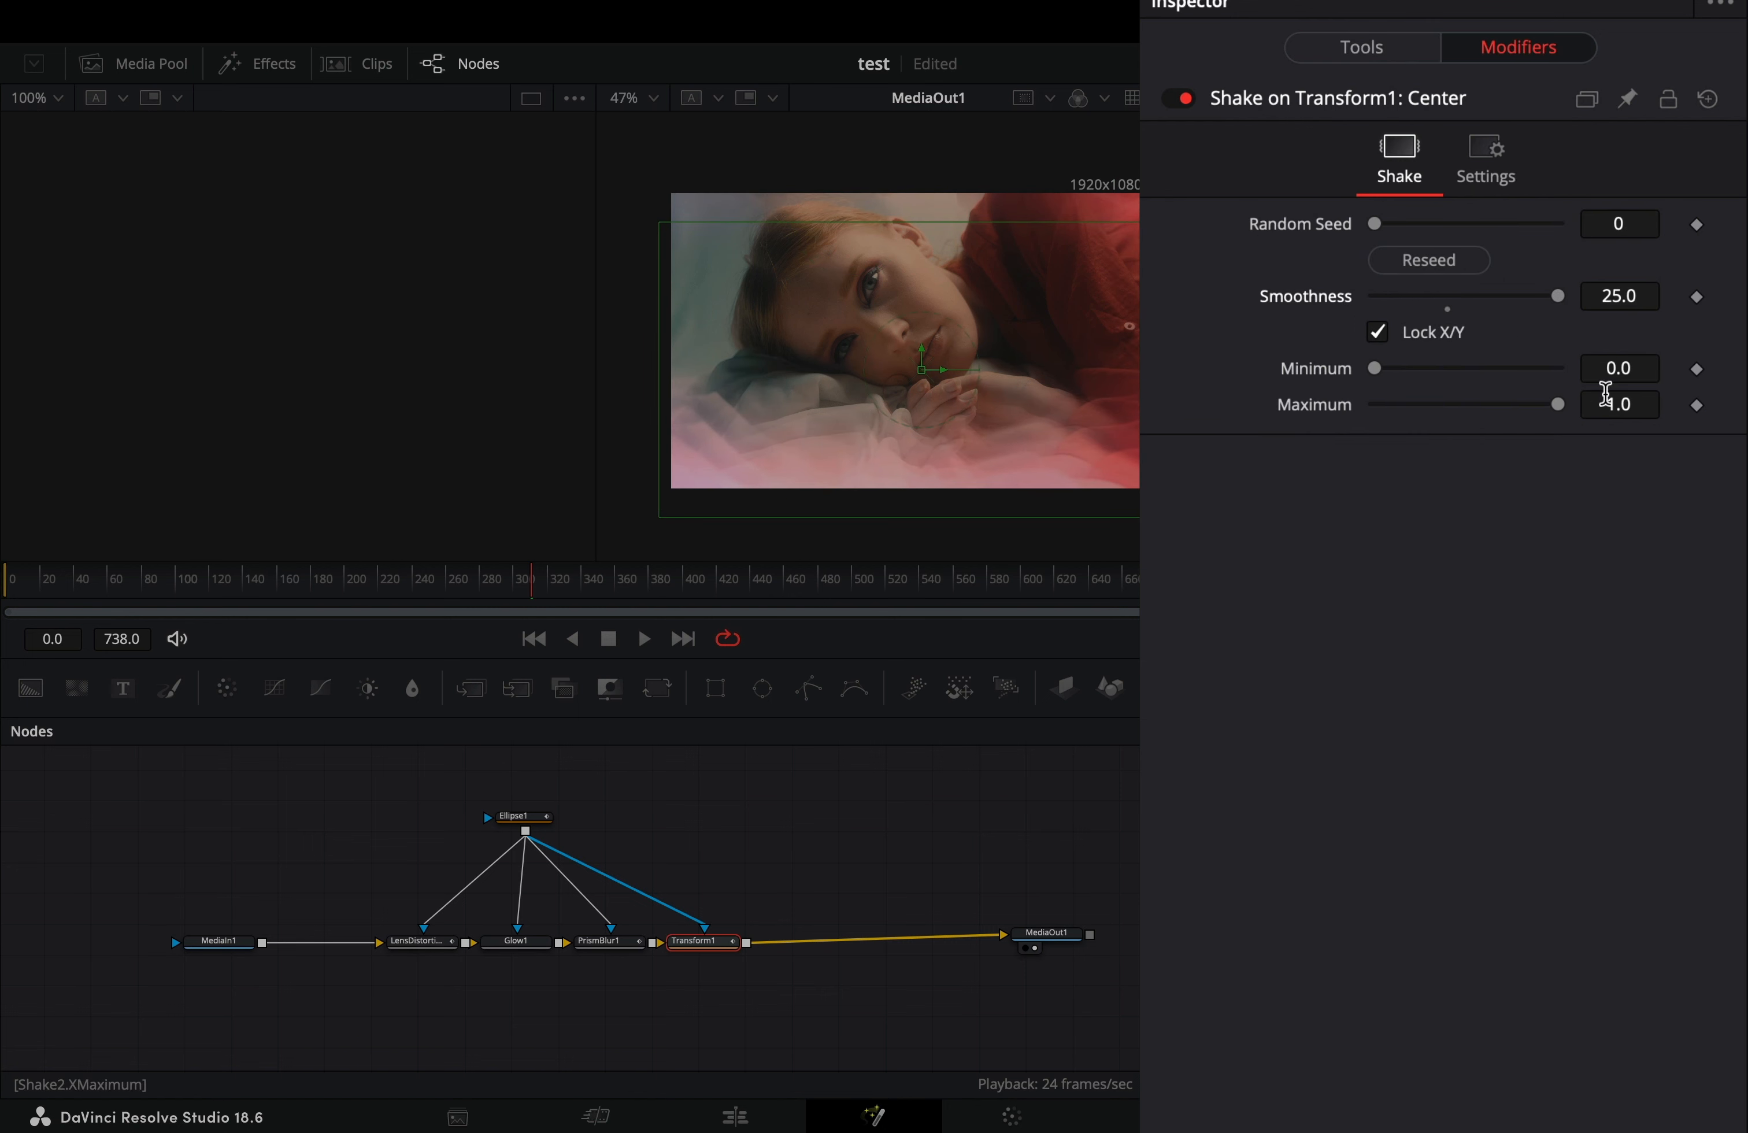
pyautogui.click(1620, 369)
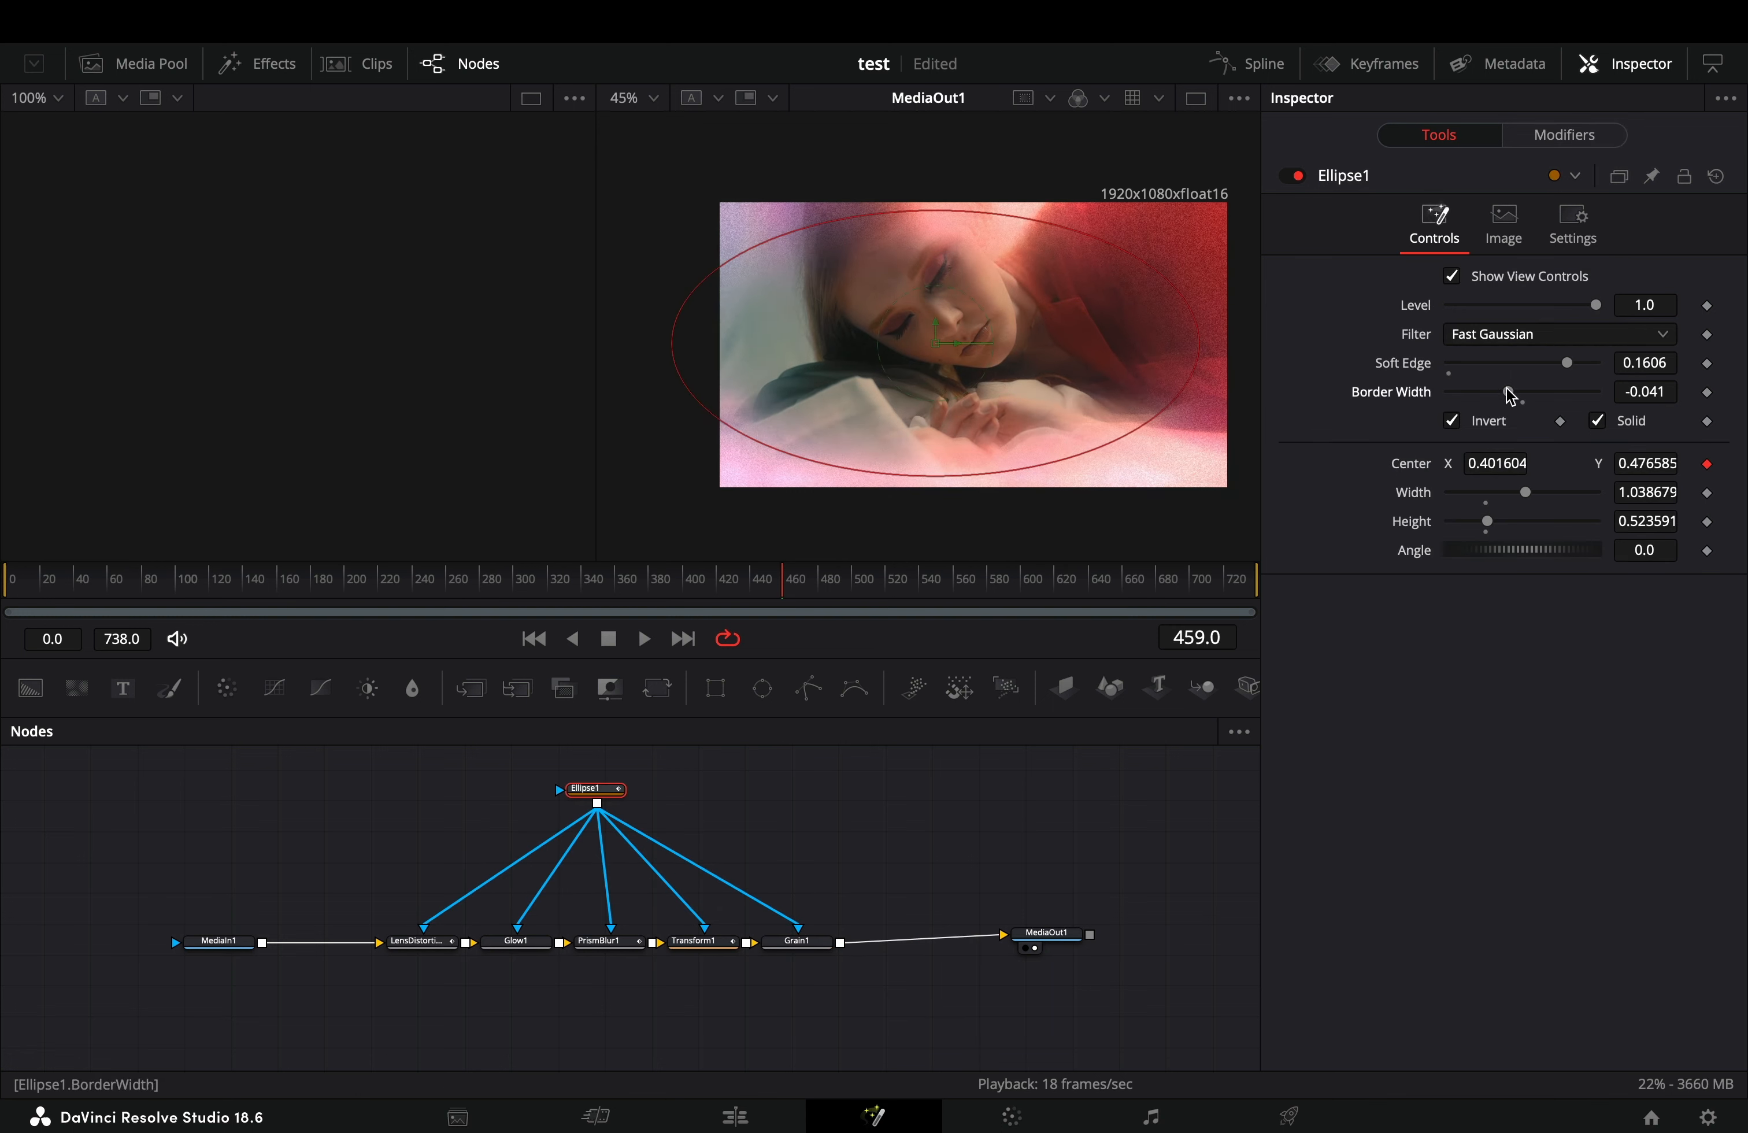
# - Add masked Grain before MediaOut1 and preview the finished chain through MediaOut1
pyautogui.click(1046, 934)
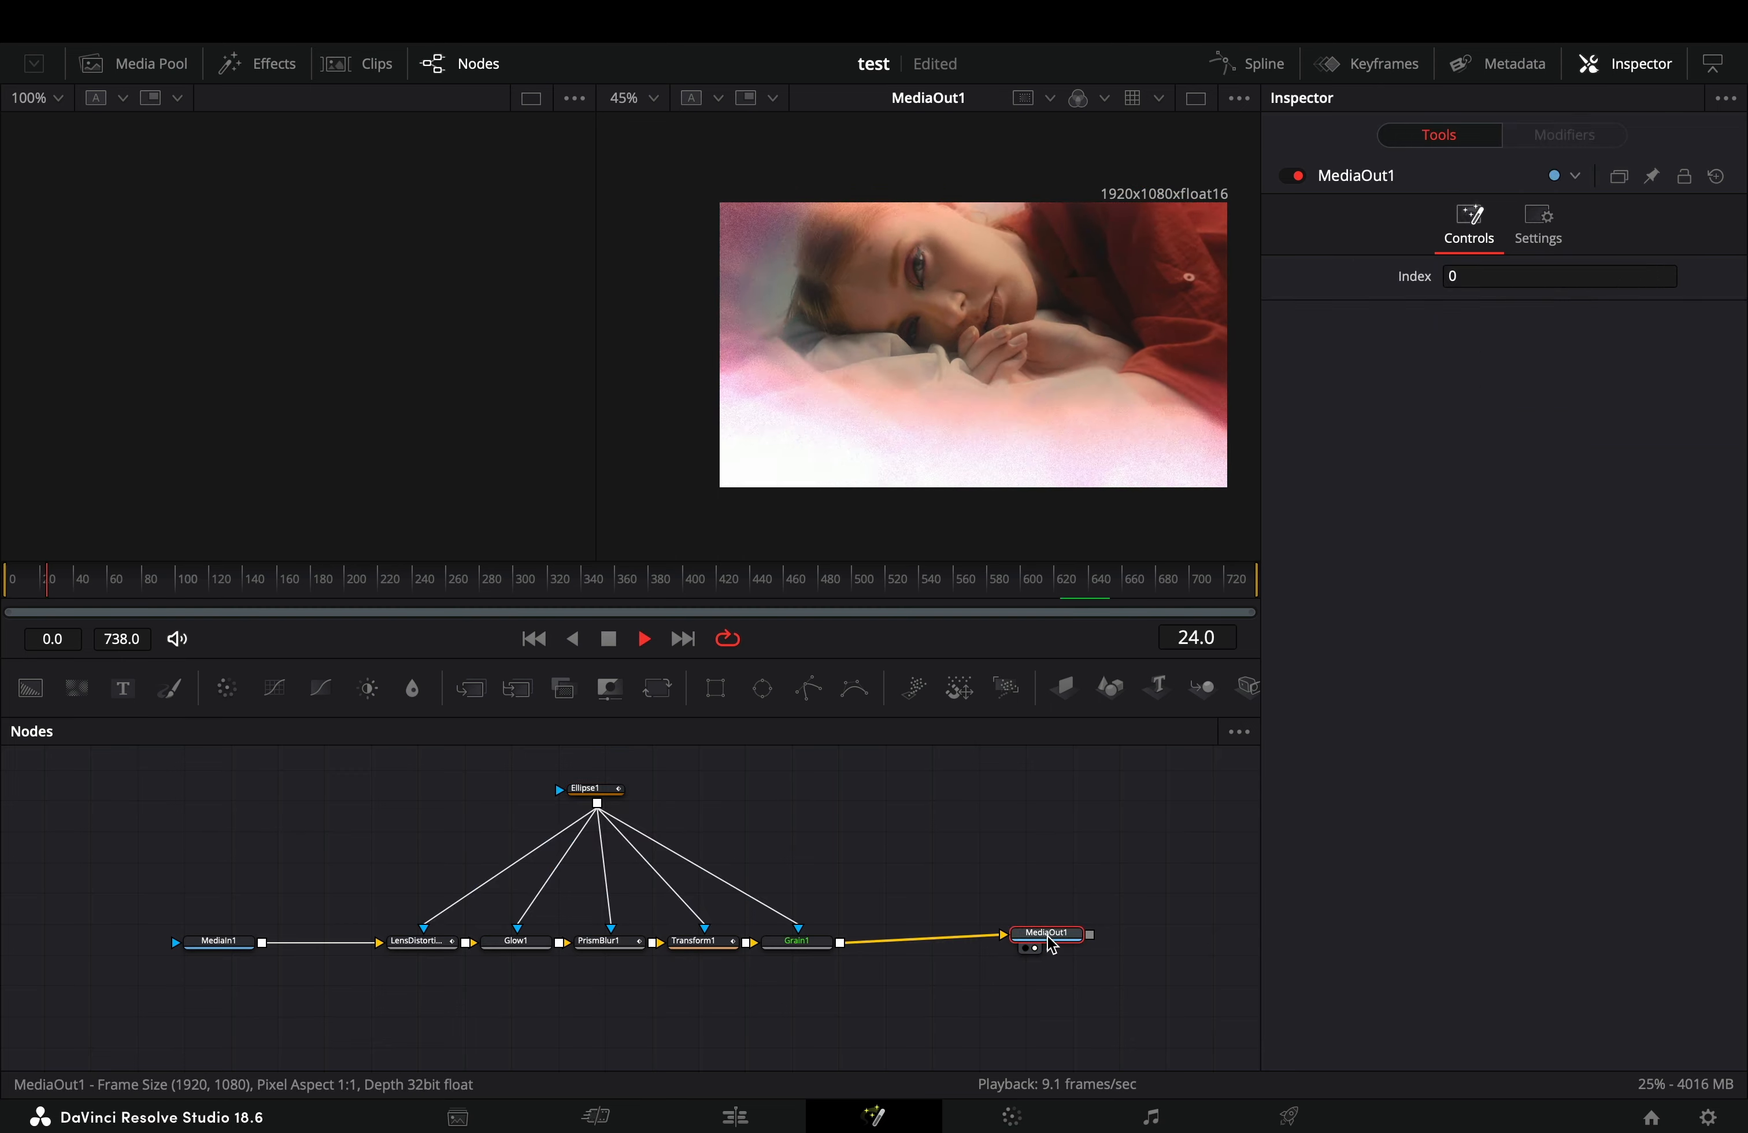